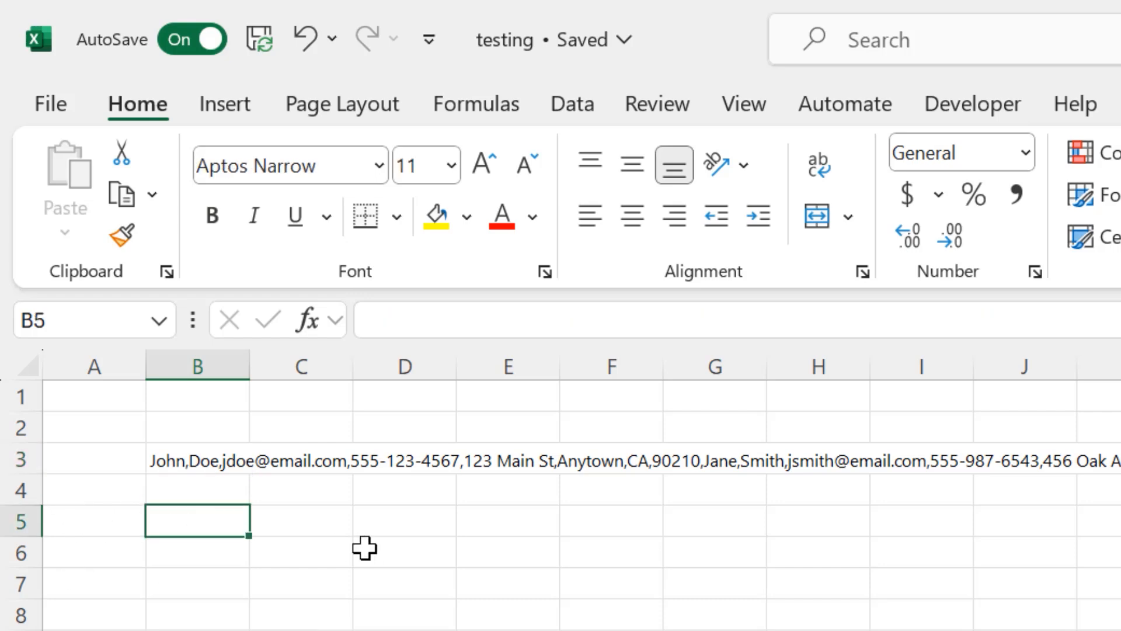
Begin =REGEXREPLACE( in B5 with cell B3 as the text argument
text(=)
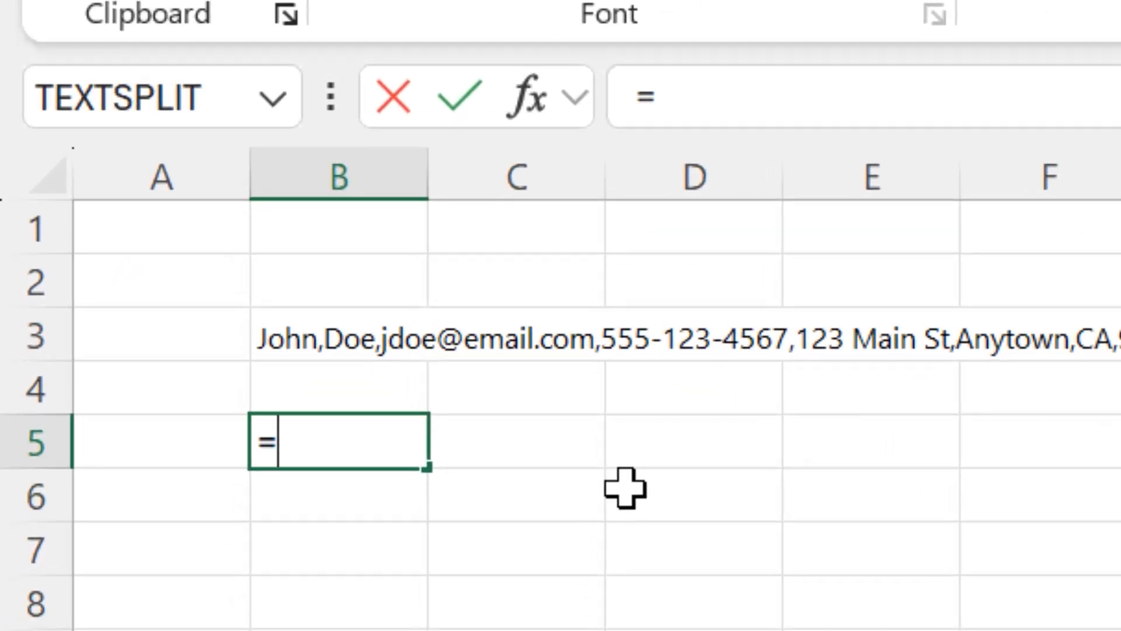
text(REGEXREPLACE()
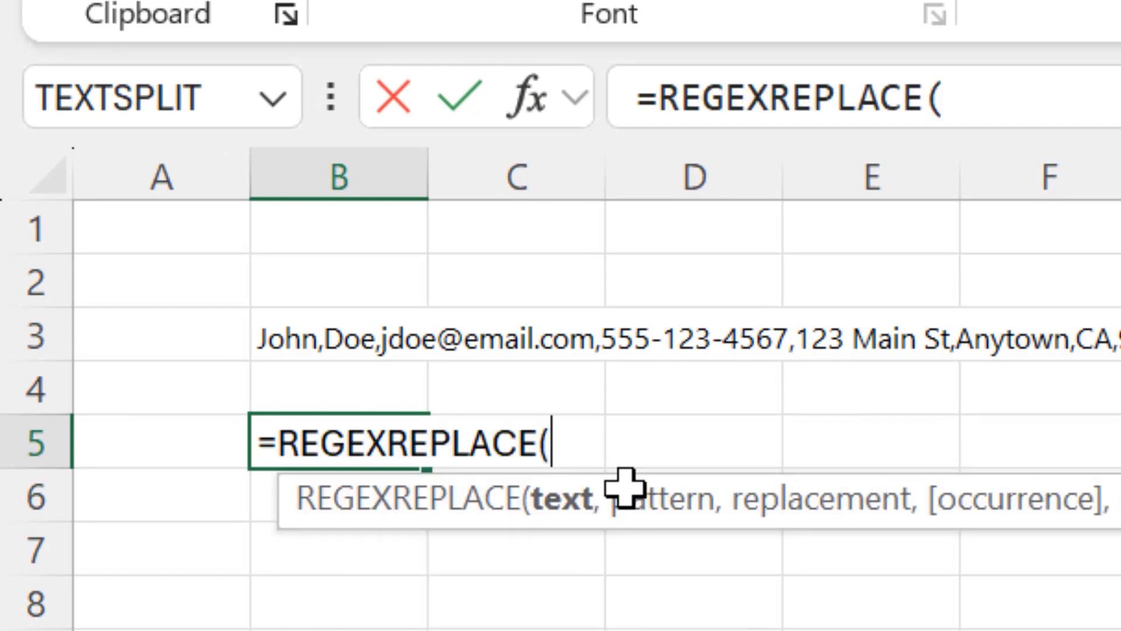
mouse_move(531, 563)
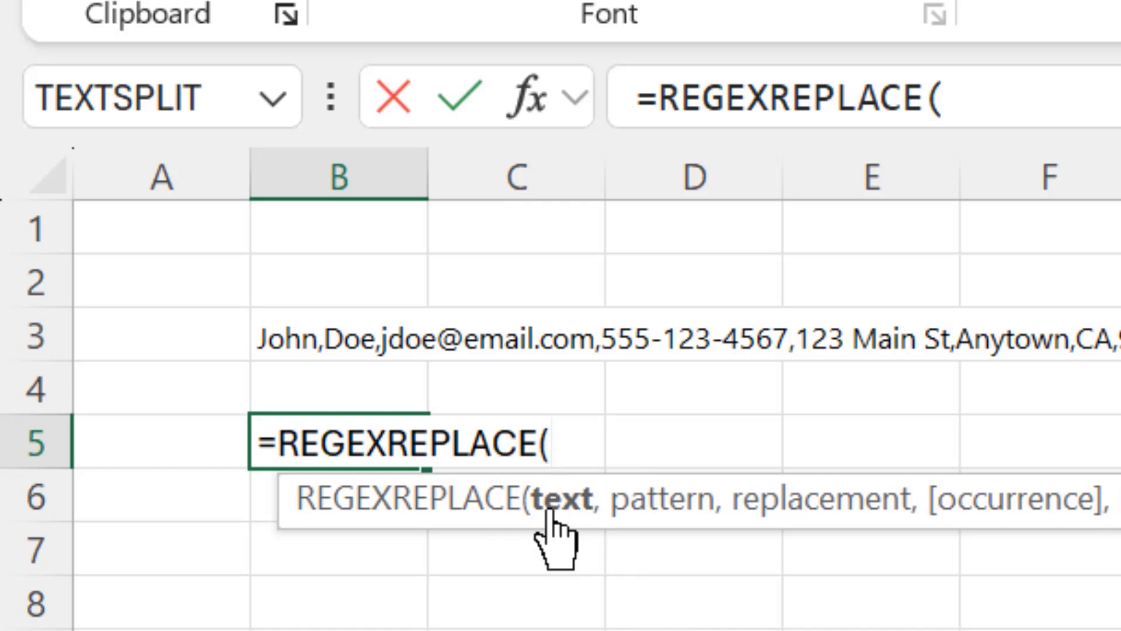
click(337, 341)
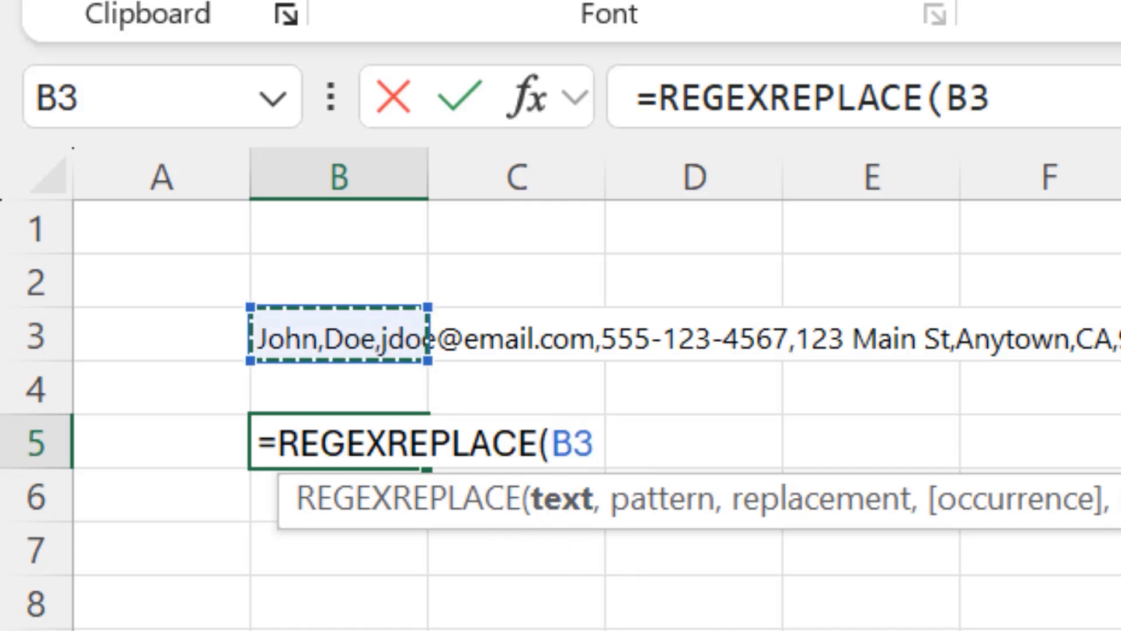
text(,)
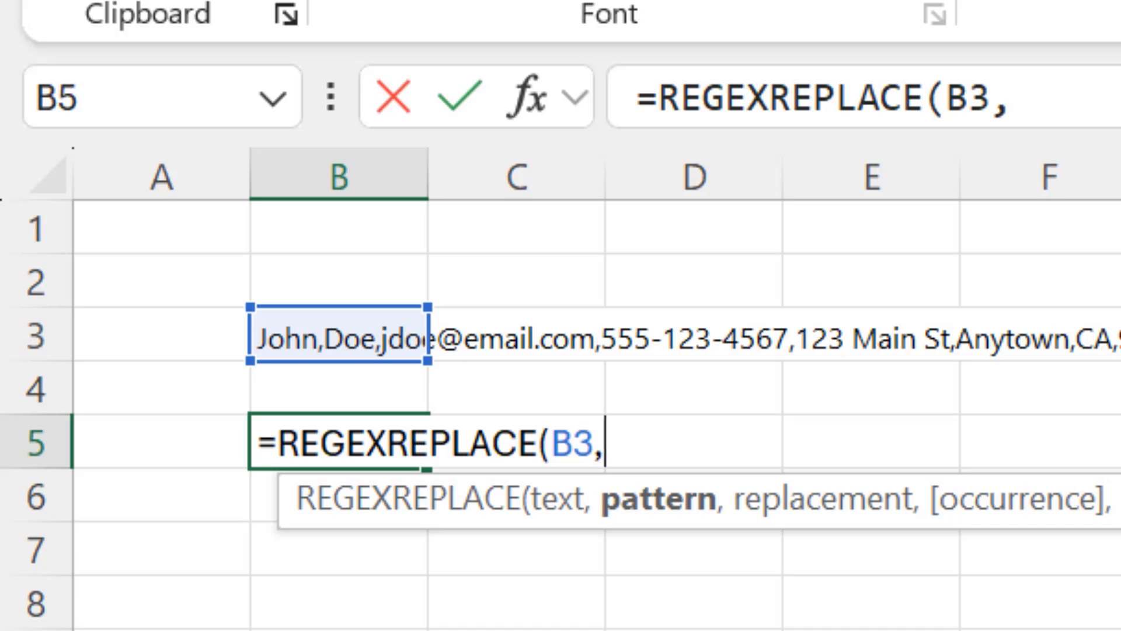
Enter the pattern "((?:[^,]*,){7}[^,]*)" and begin the replacement argument
text(")
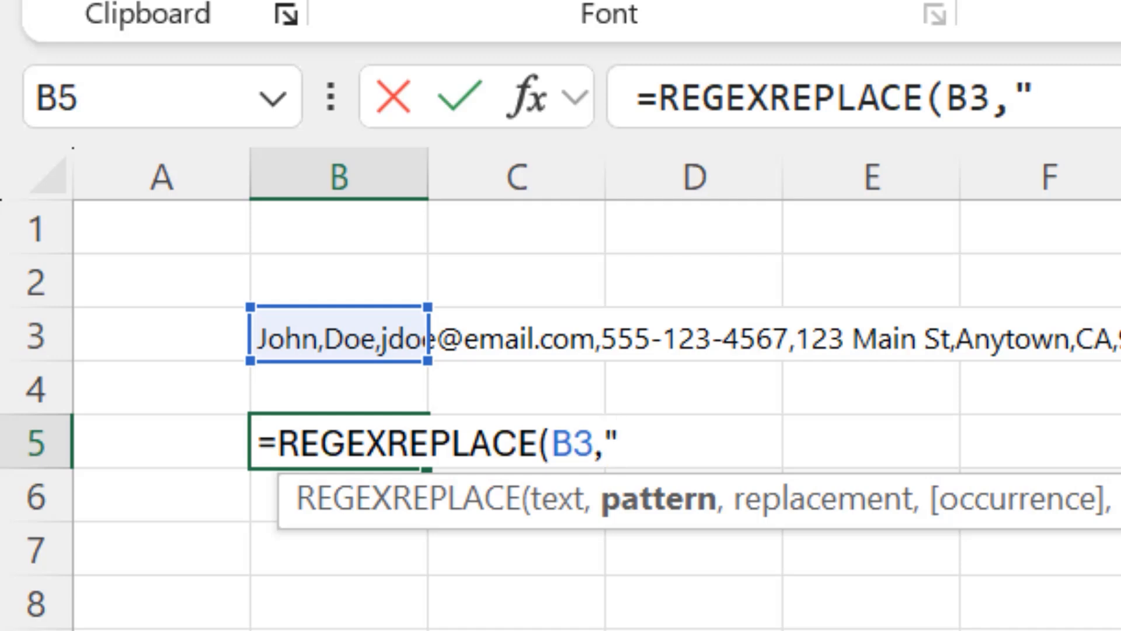
text((()
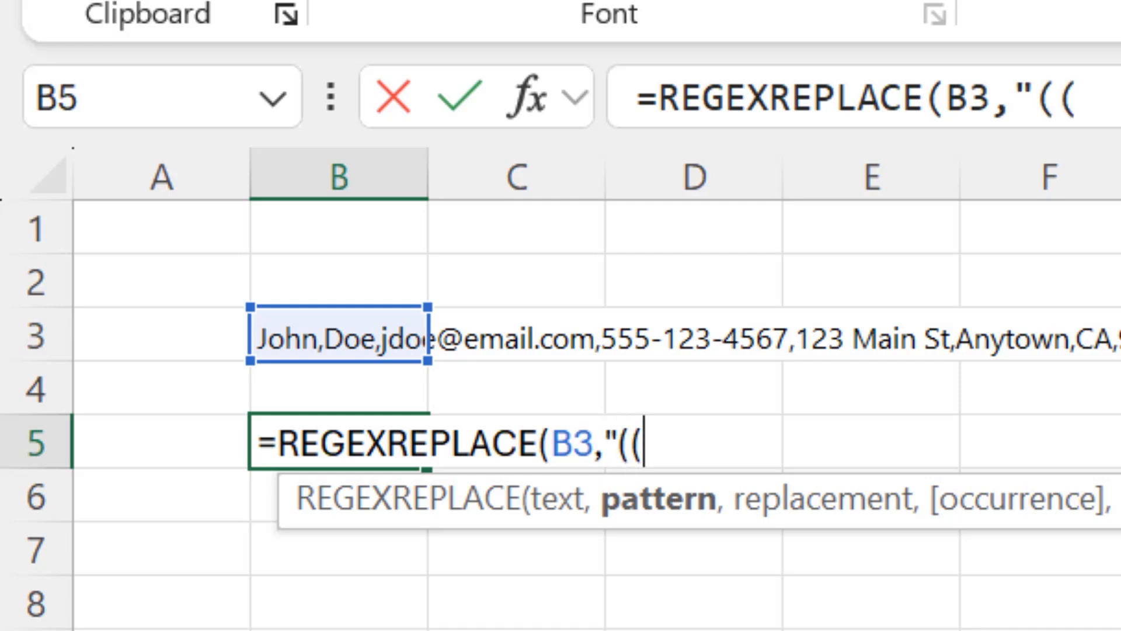
text(?)
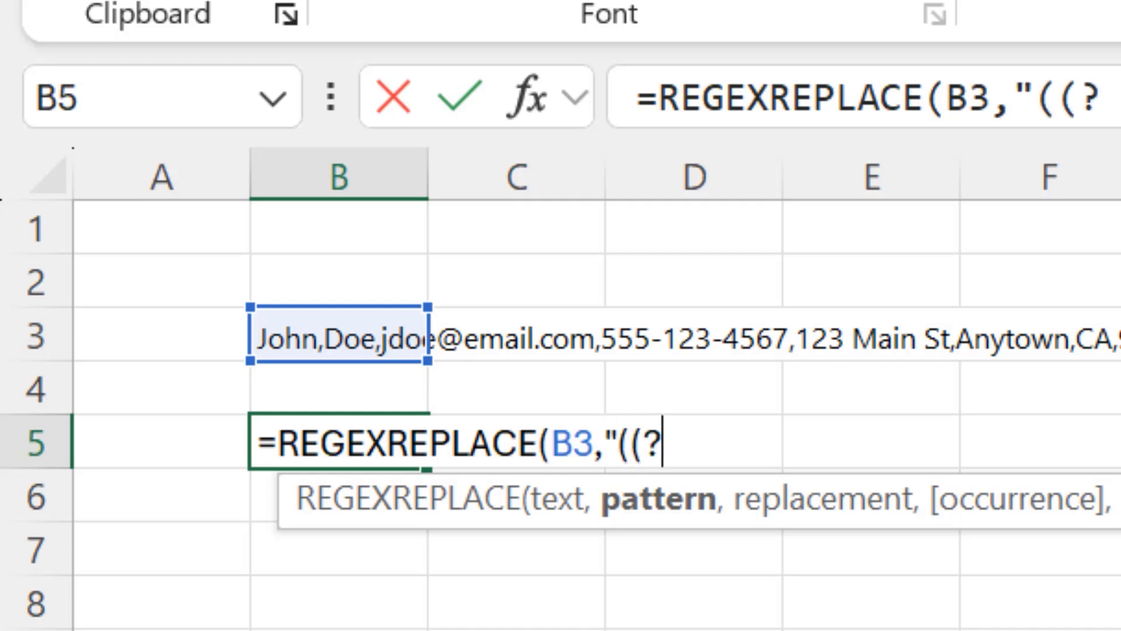
text(:)
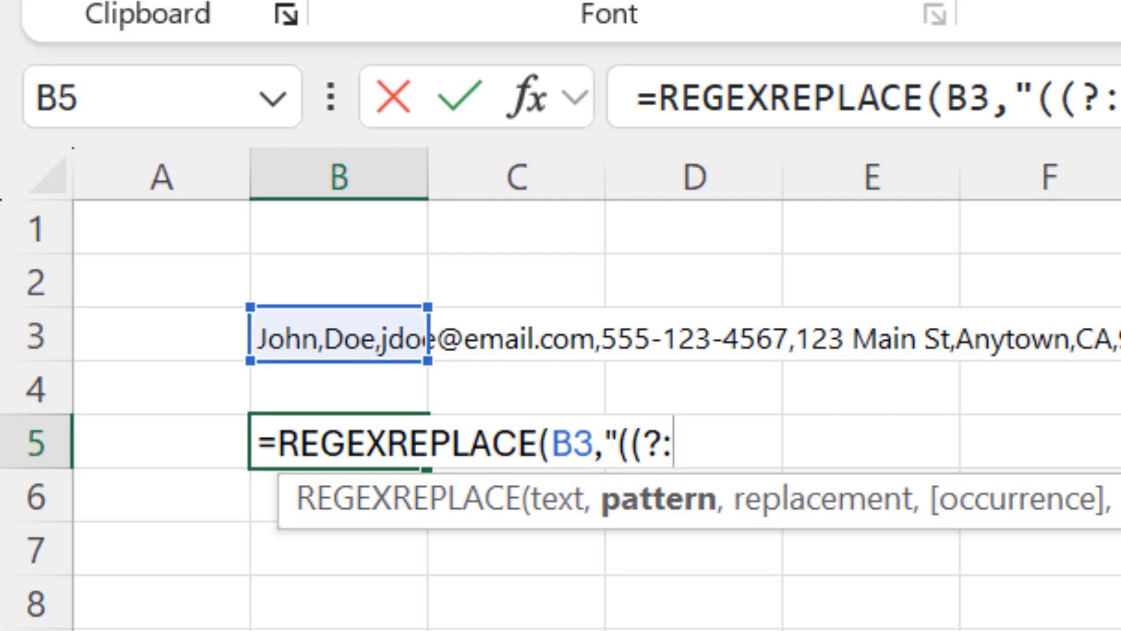
text([)
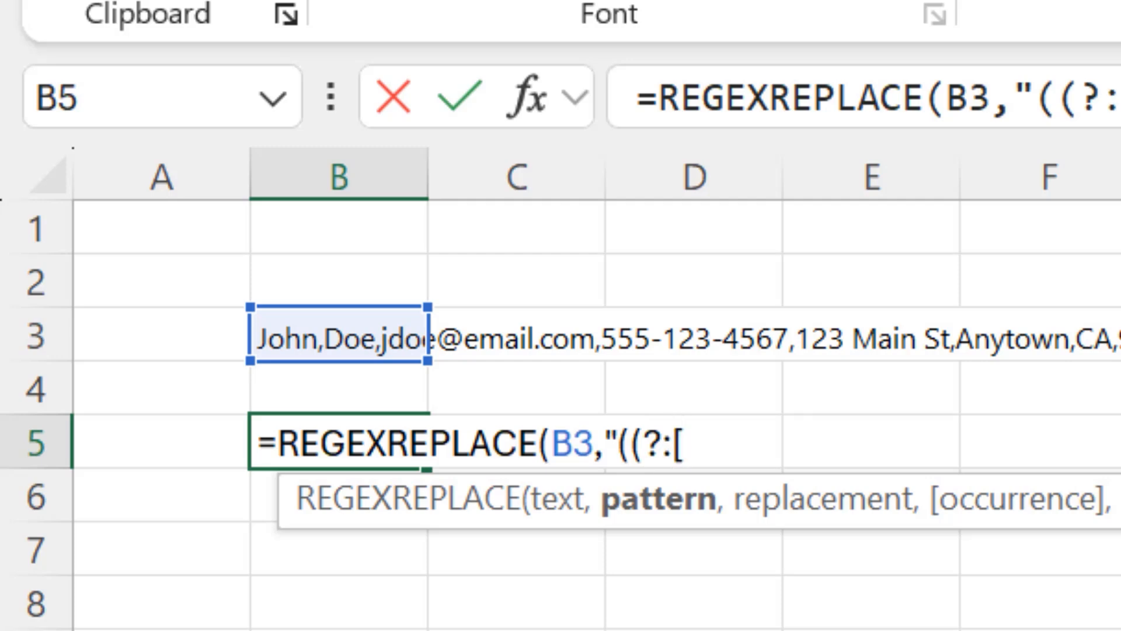
text(^)
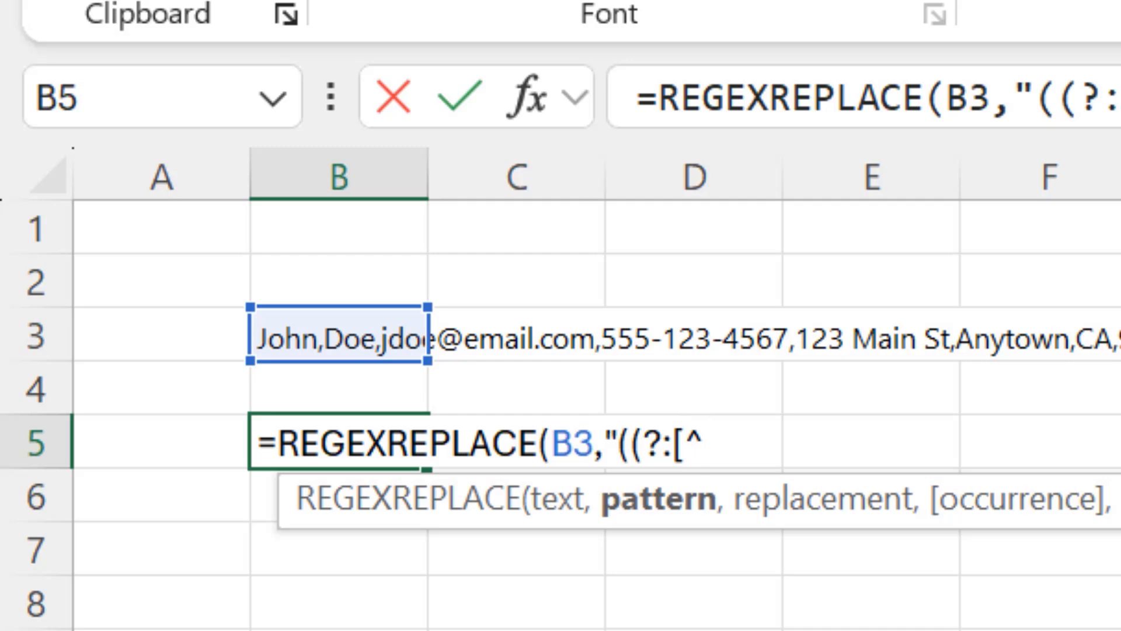
text(,)
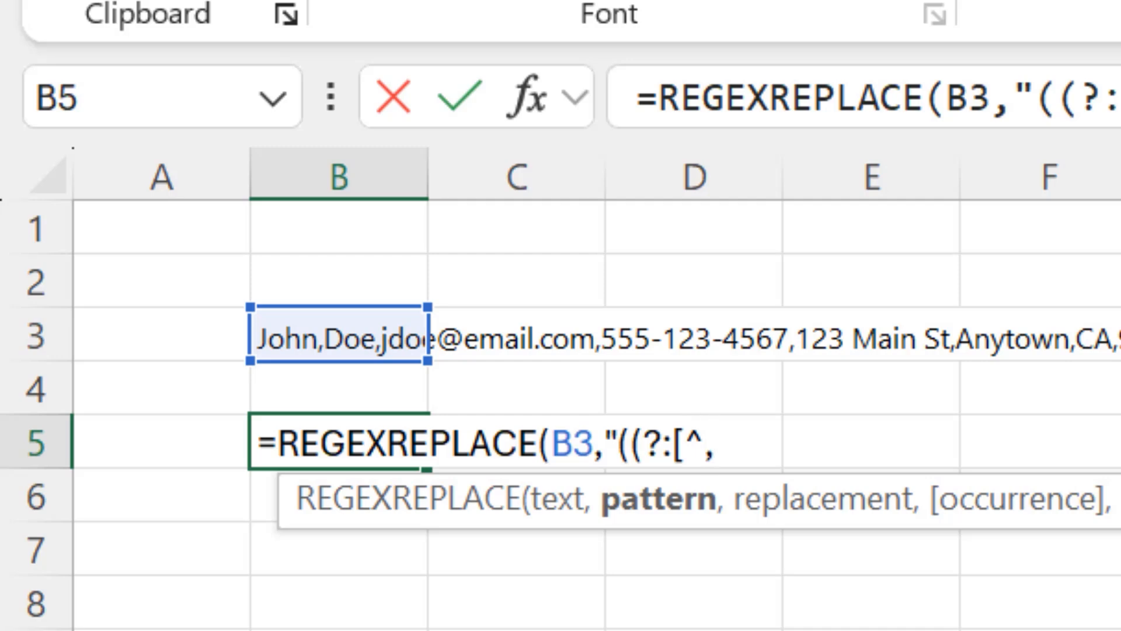
text(])
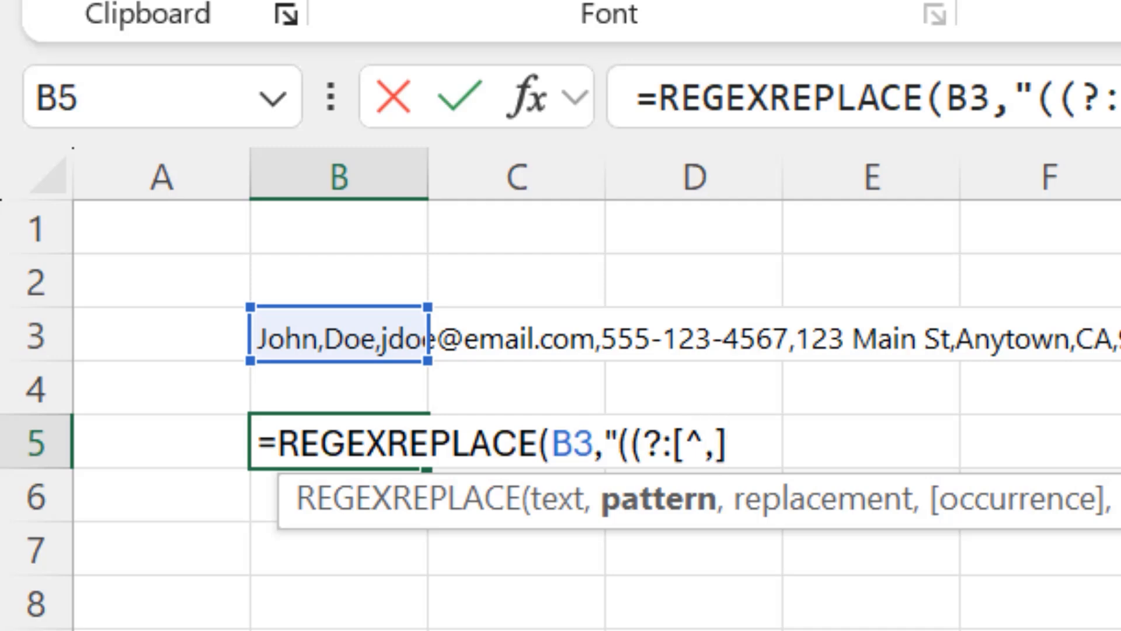
text(*)
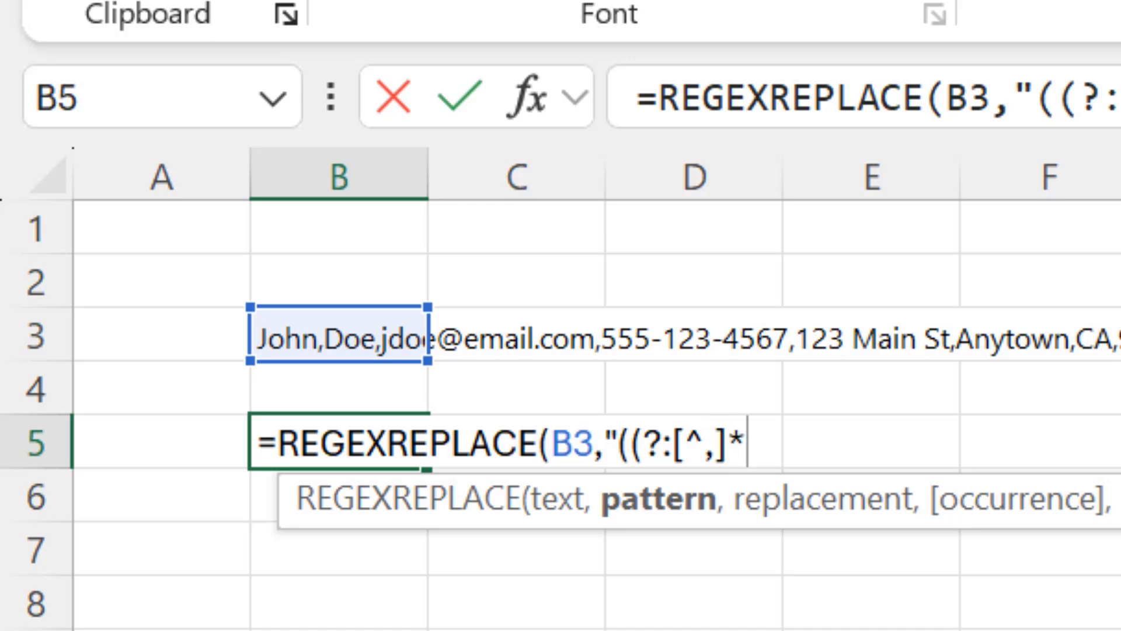
text(,)
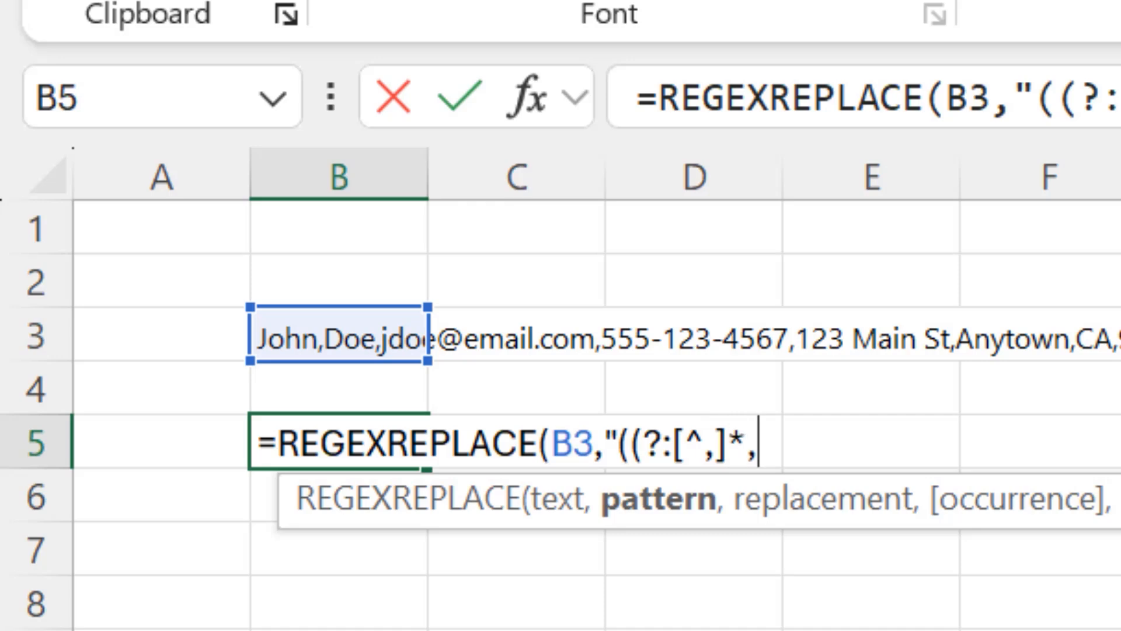
text())
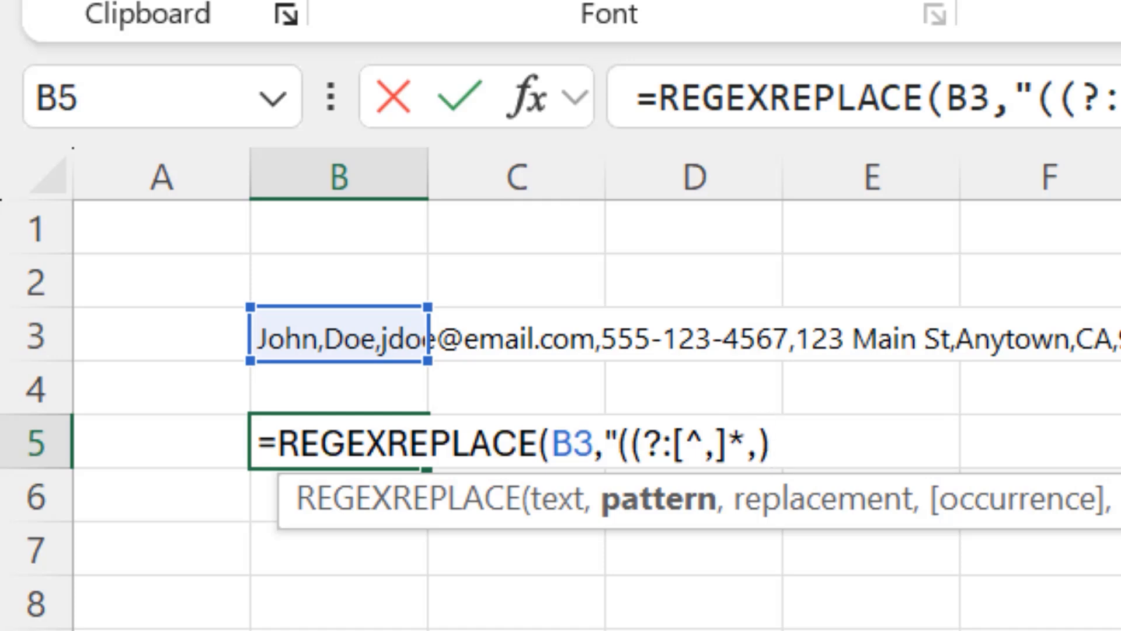
text({)
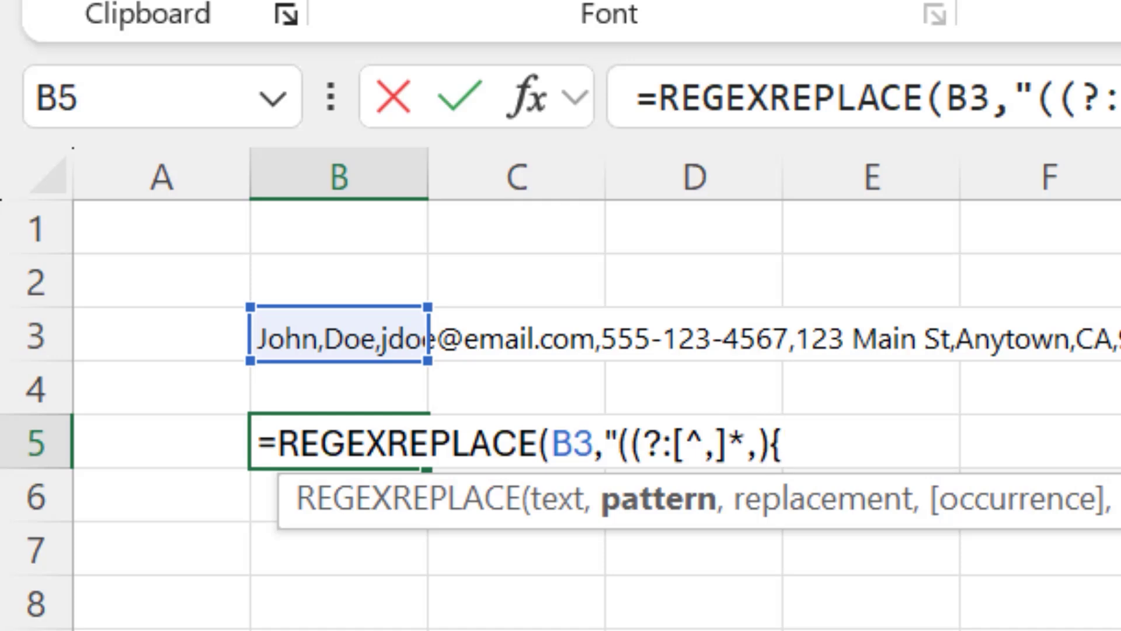
text(7)
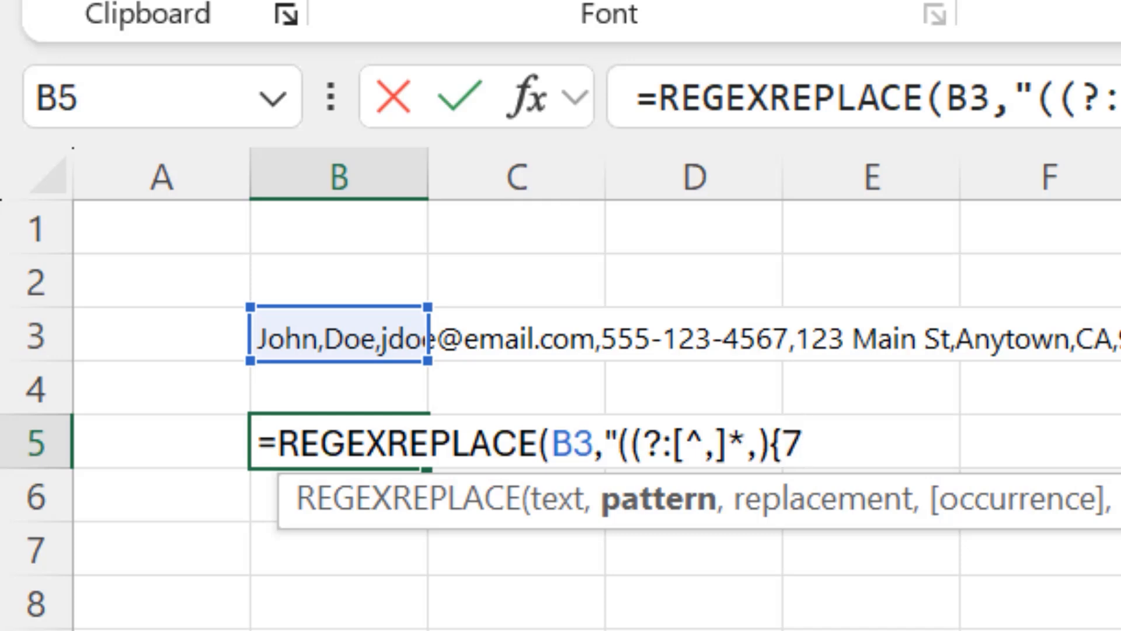
text(})
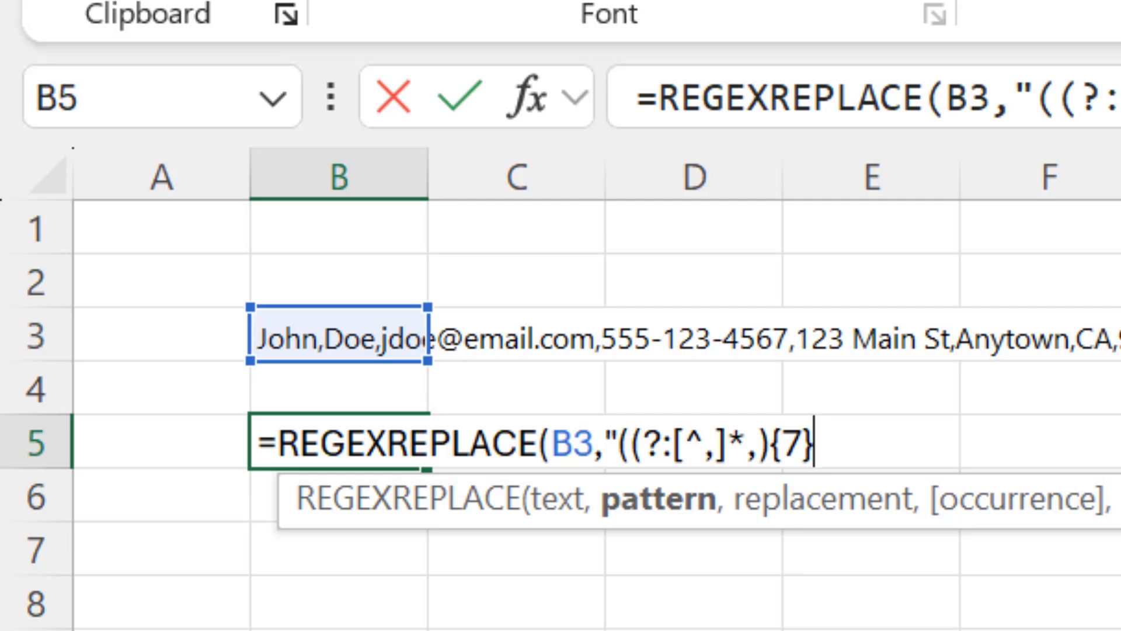
text([)
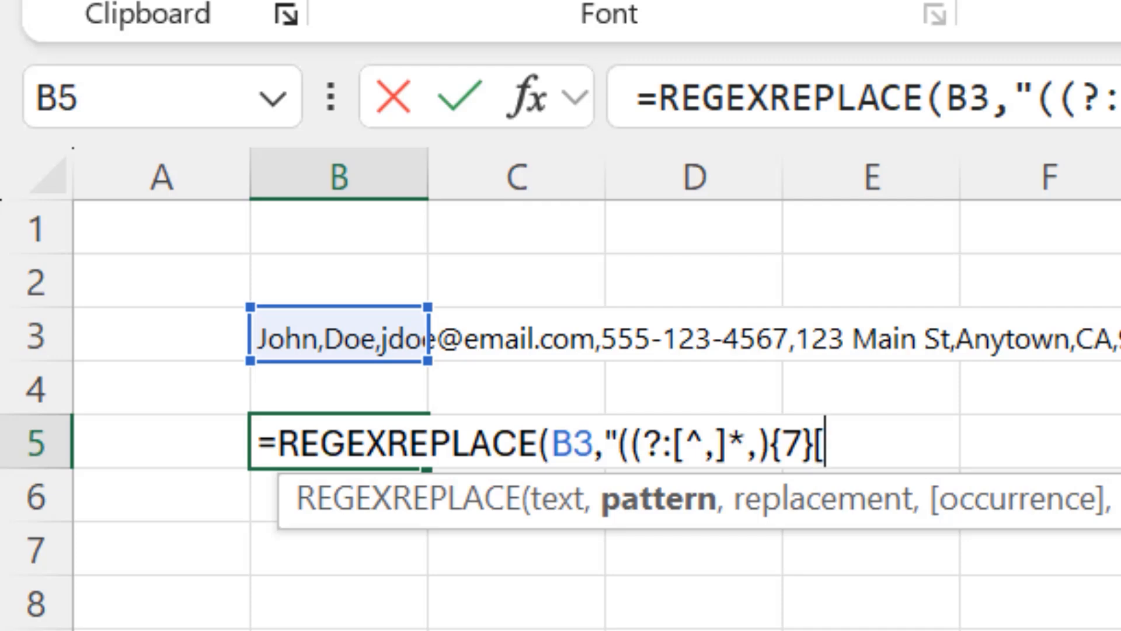
text(^)
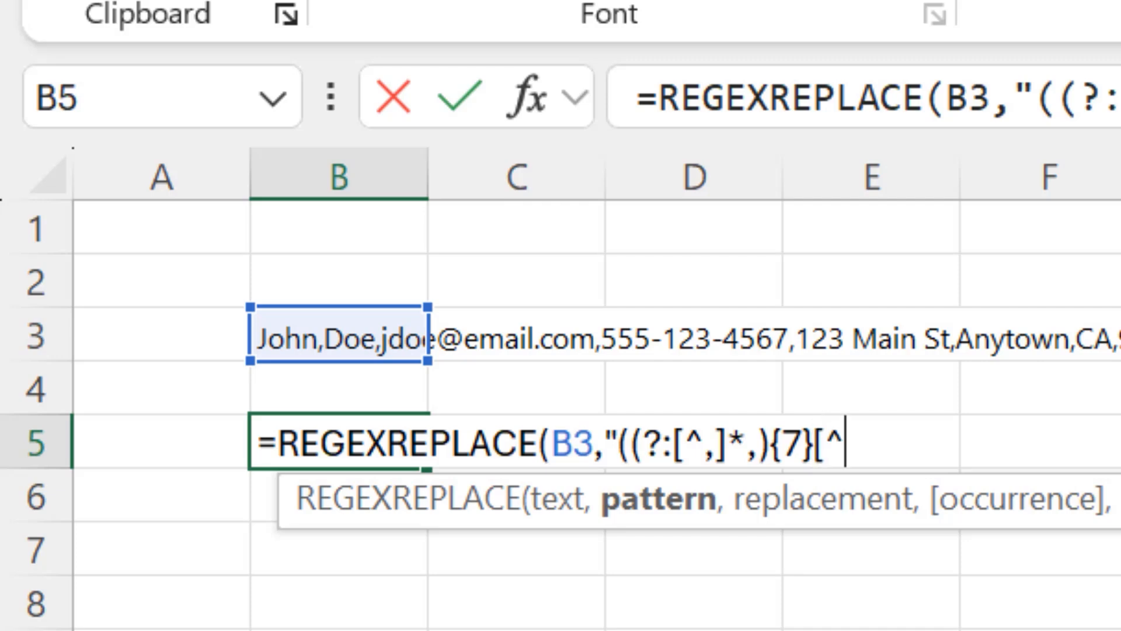
text(,)
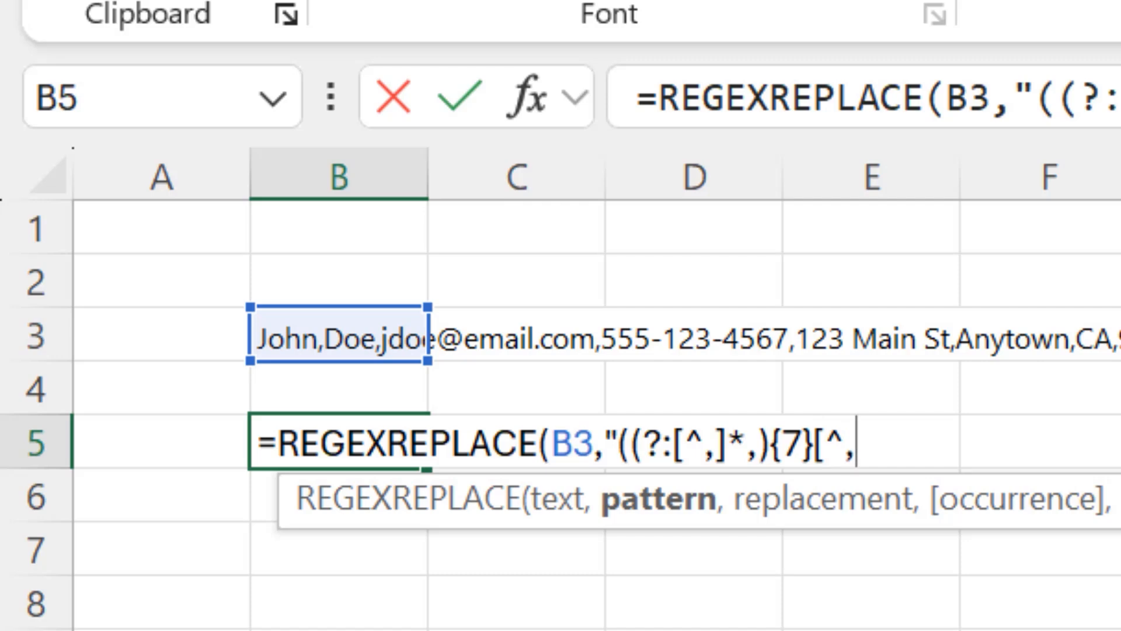
text(])
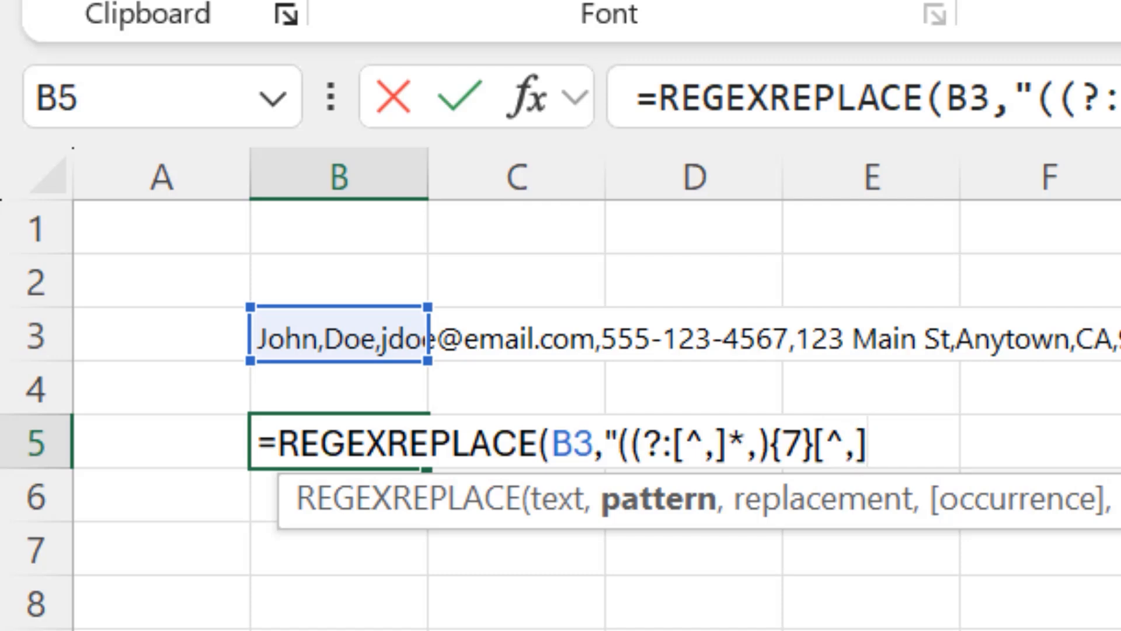
text(*)
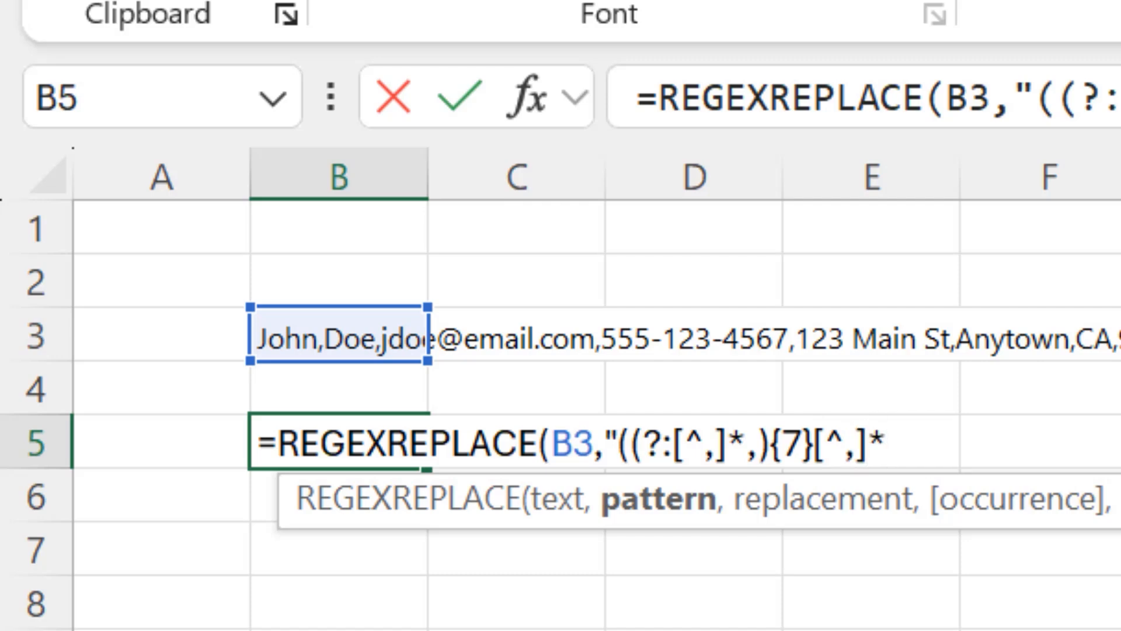
text())
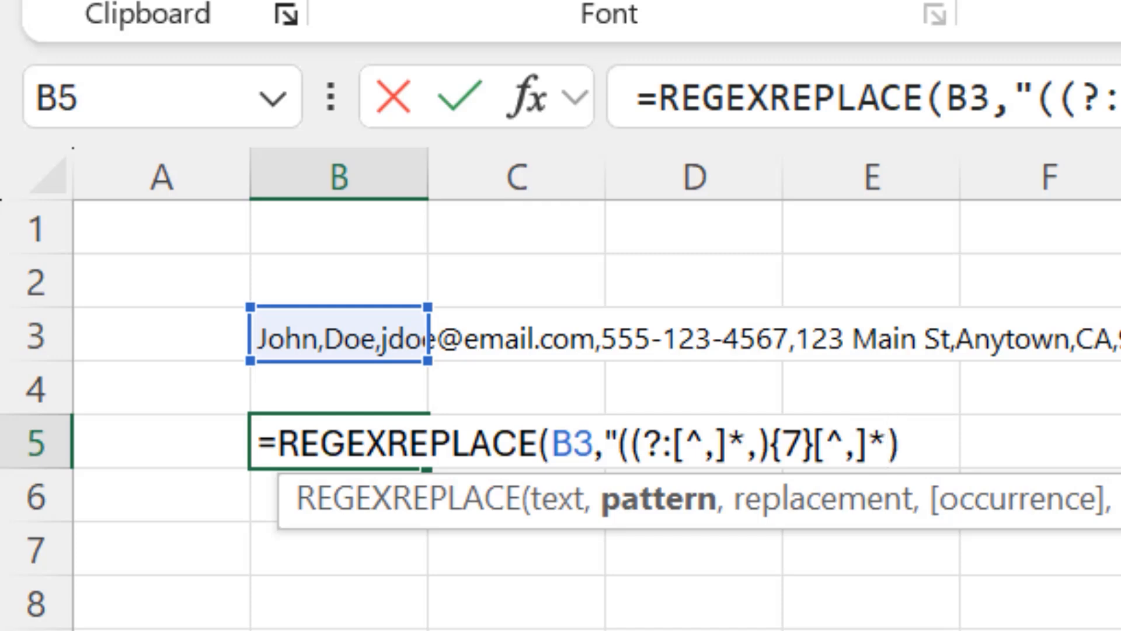
text(,")
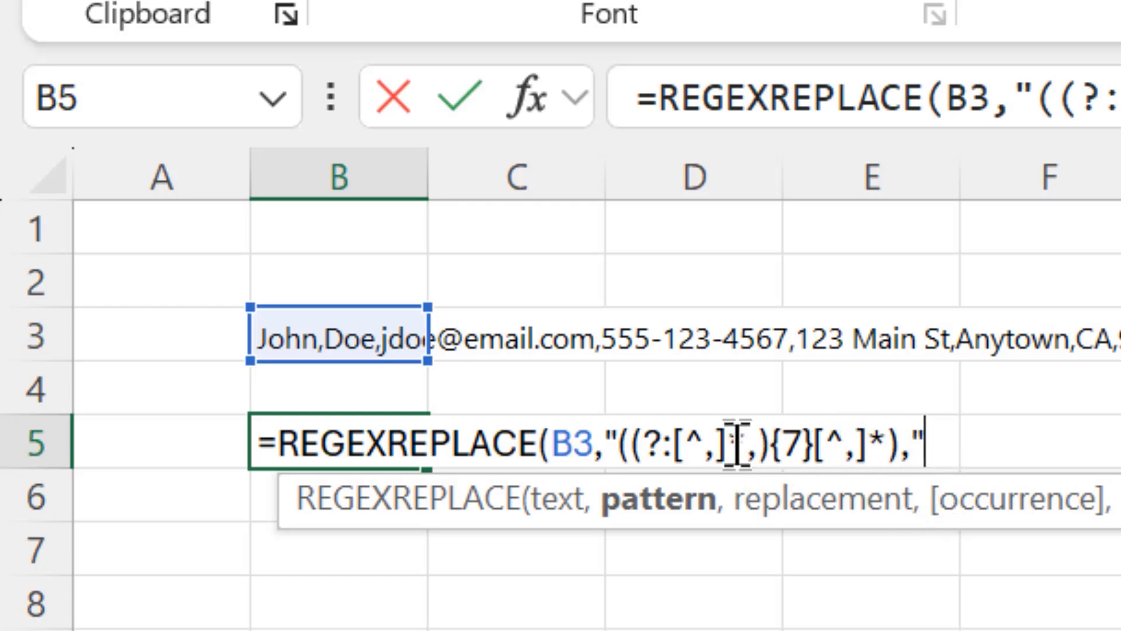
Add the asterisk that completes the eight-field pattern in the B5 formula
text(*)
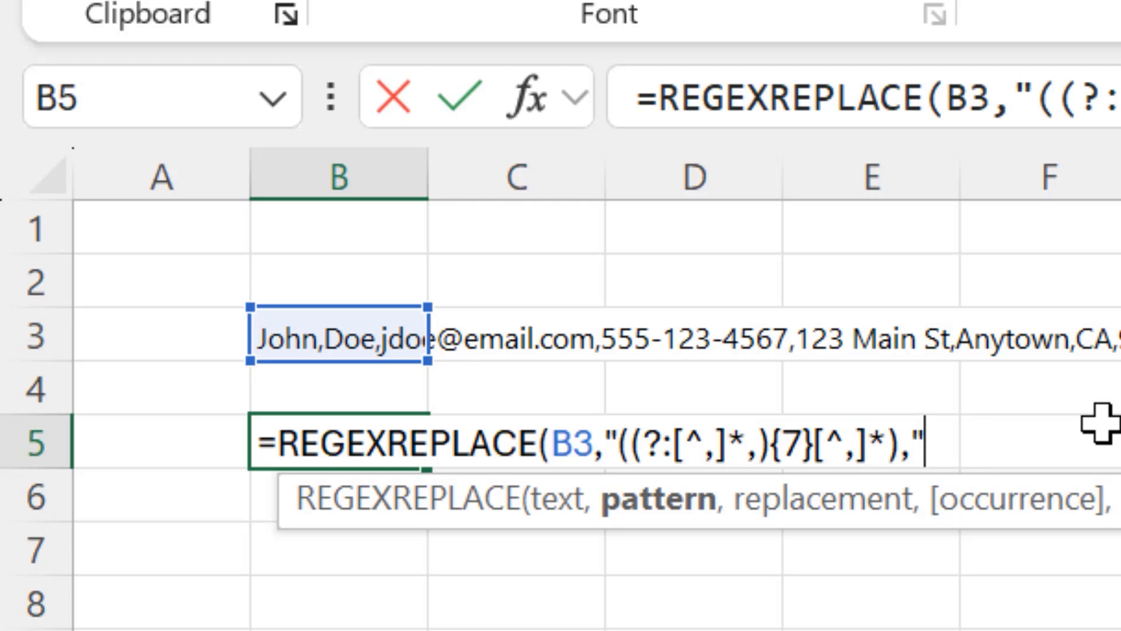
Finish the formula with replacement "$1;" and a closing parenthesis, then commit B5
text(,)
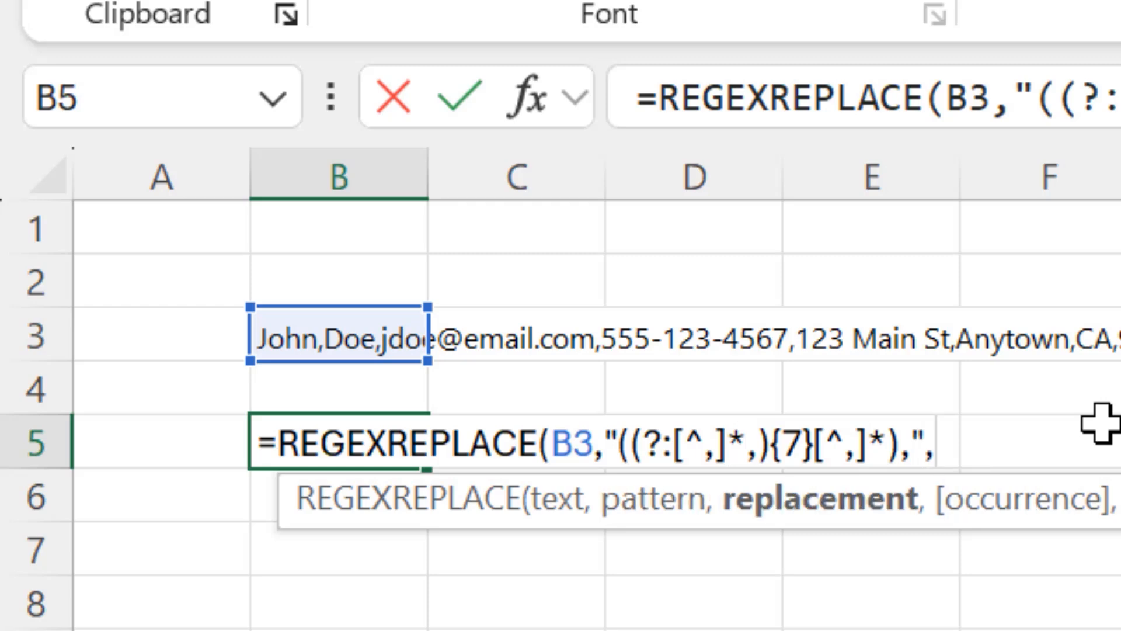
text(")
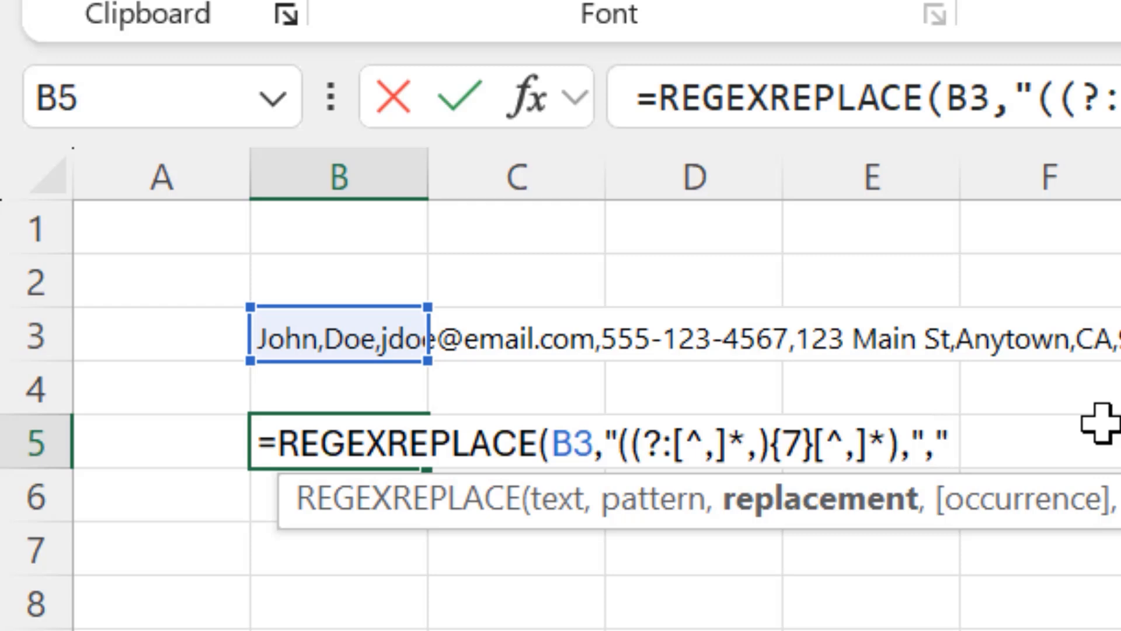
text($1)
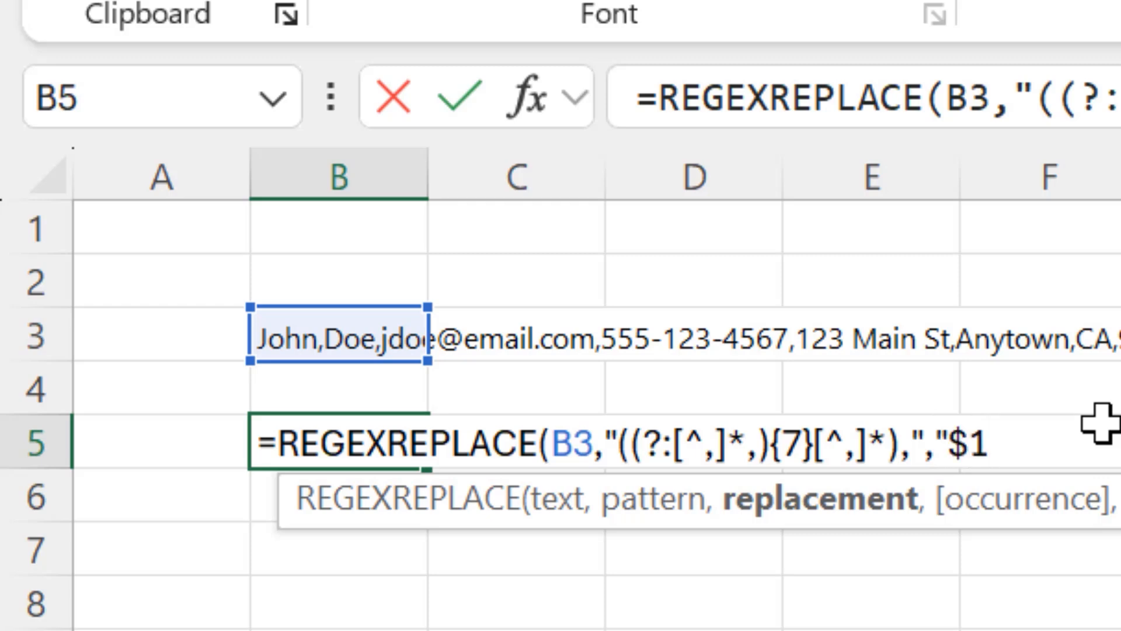
text(;")
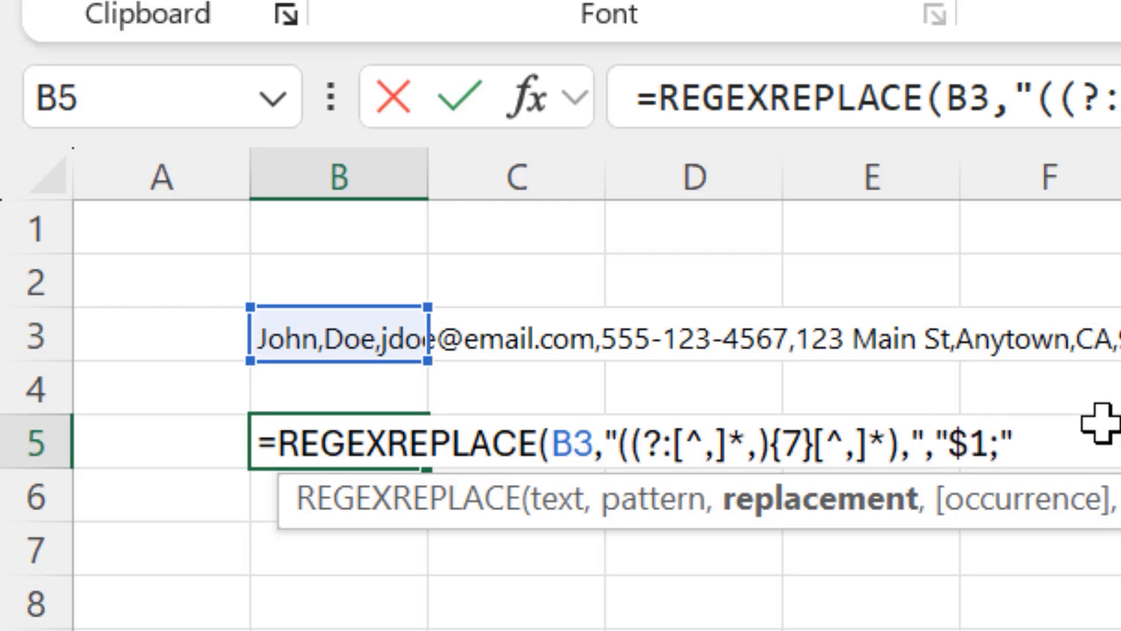
text())
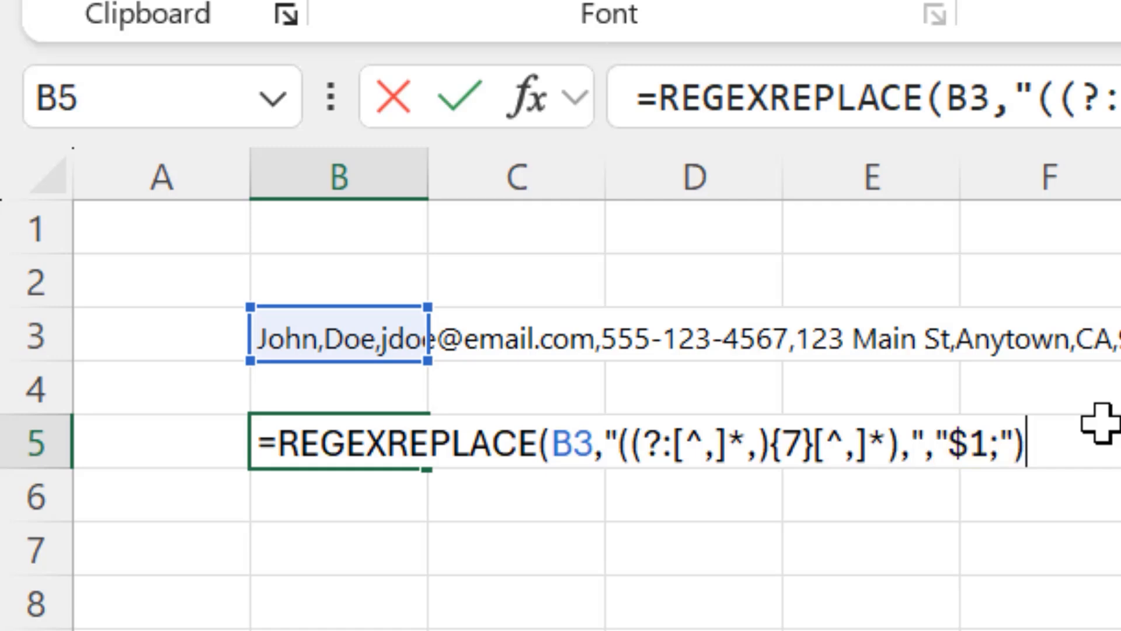
key(Enter)
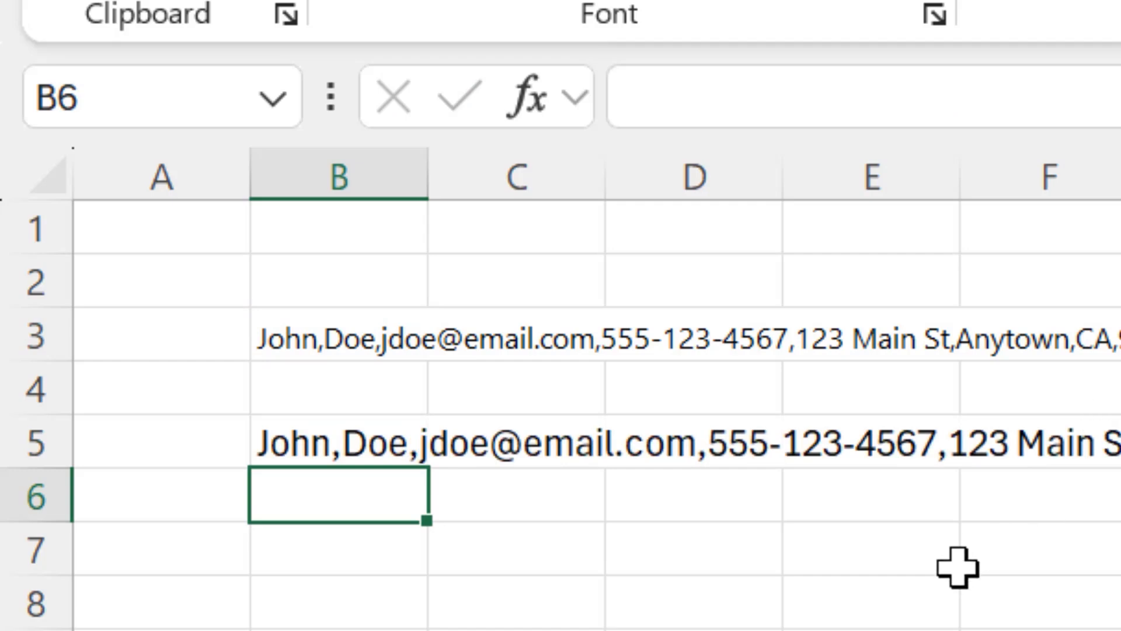
mouse_move(922, 574)
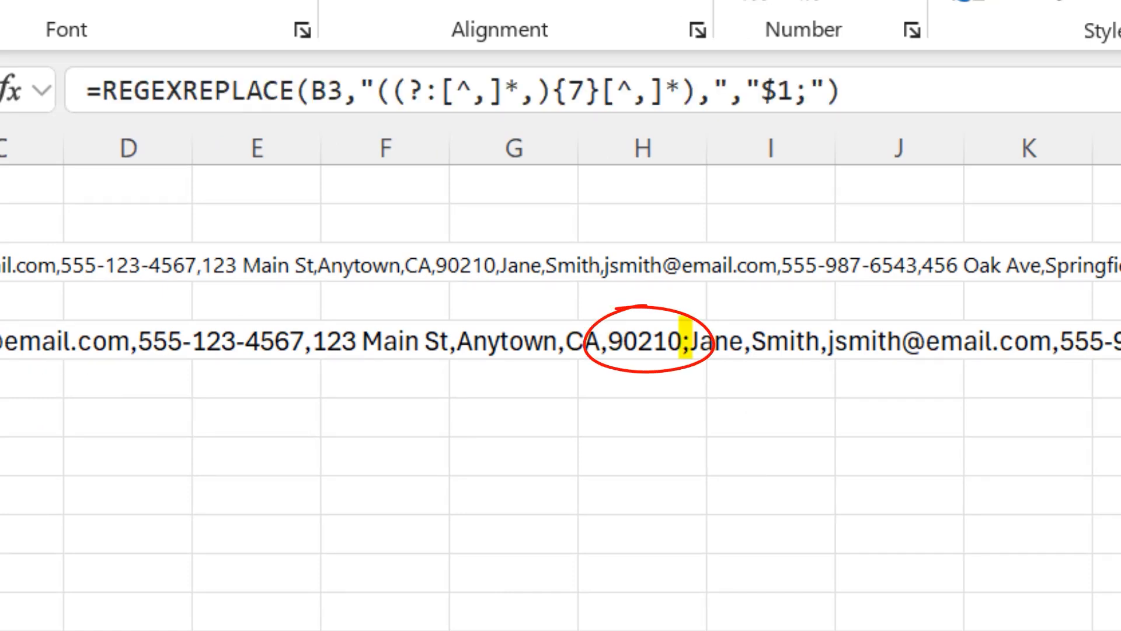
mouse_move(493, 79)
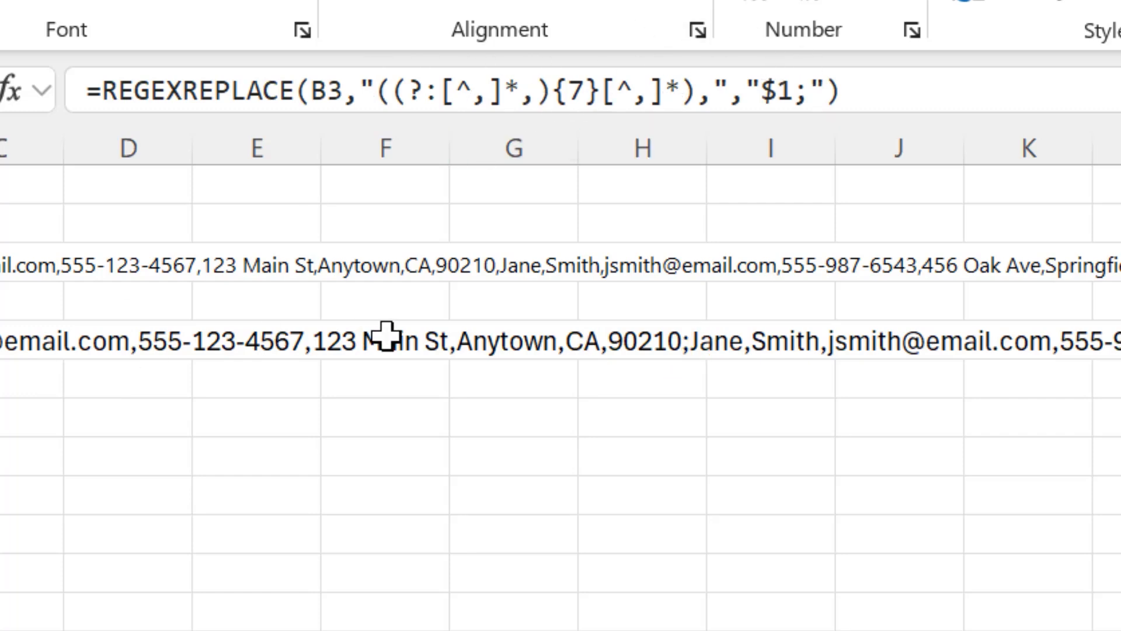
mouse_move(683, 408)
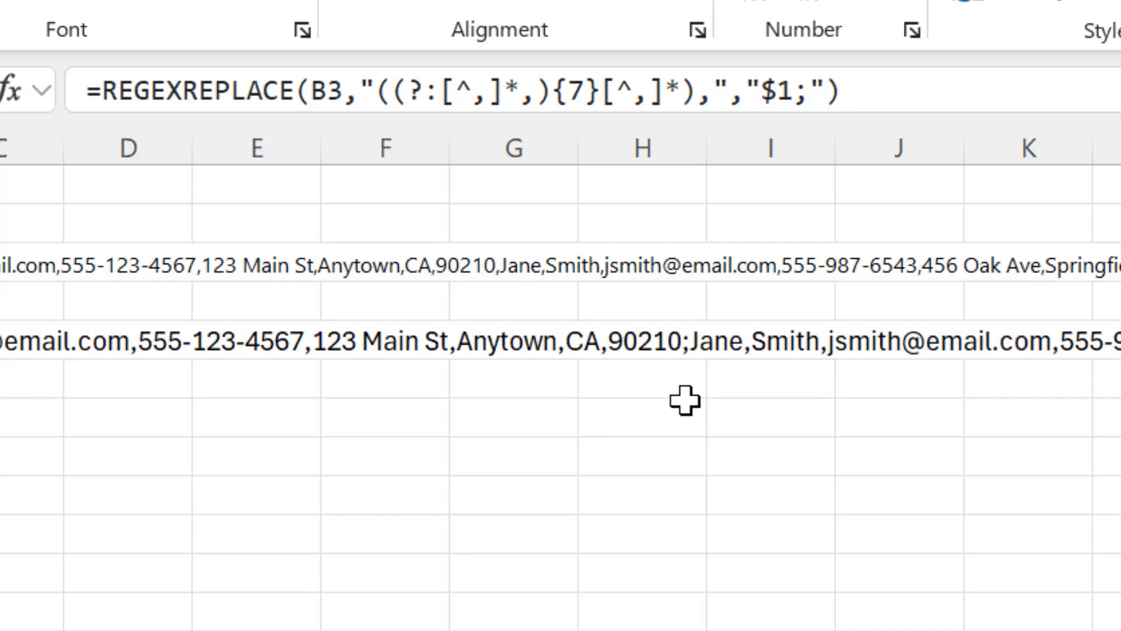
Copy B5 and paste it into B7 as values only
scroll(right, 3)
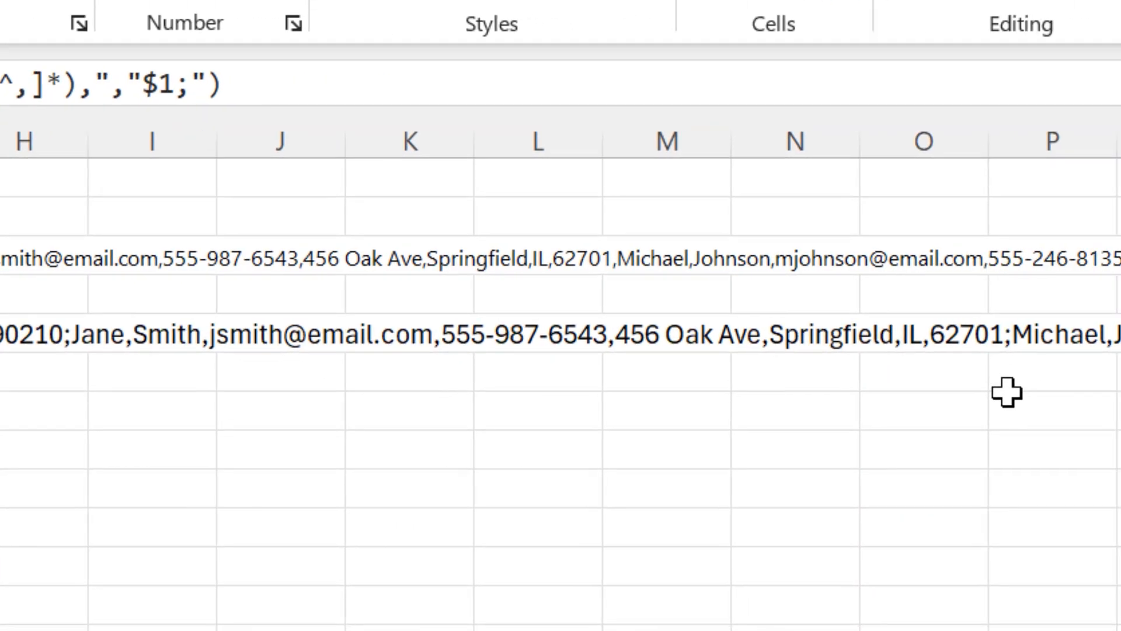
double_click(961, 335)
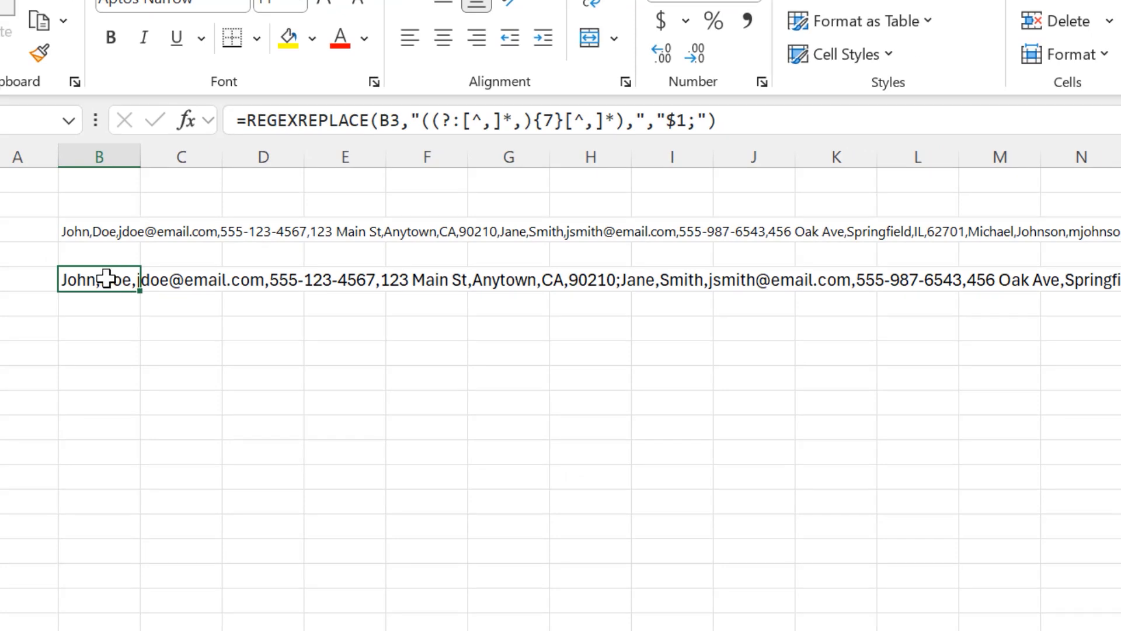
right_click(98, 281)
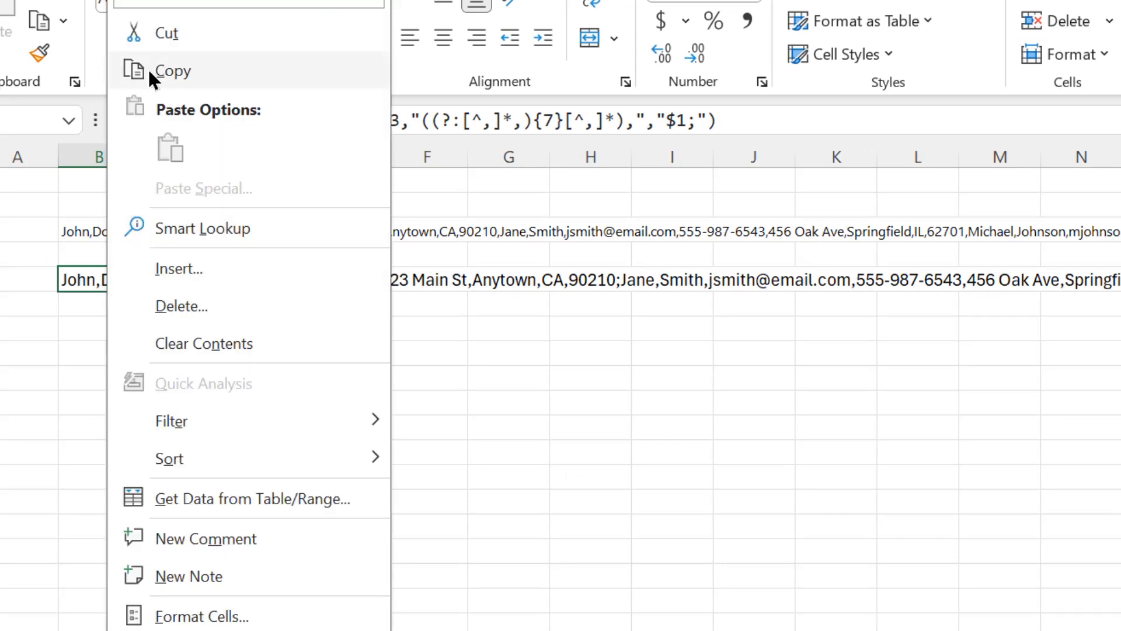
click(173, 70)
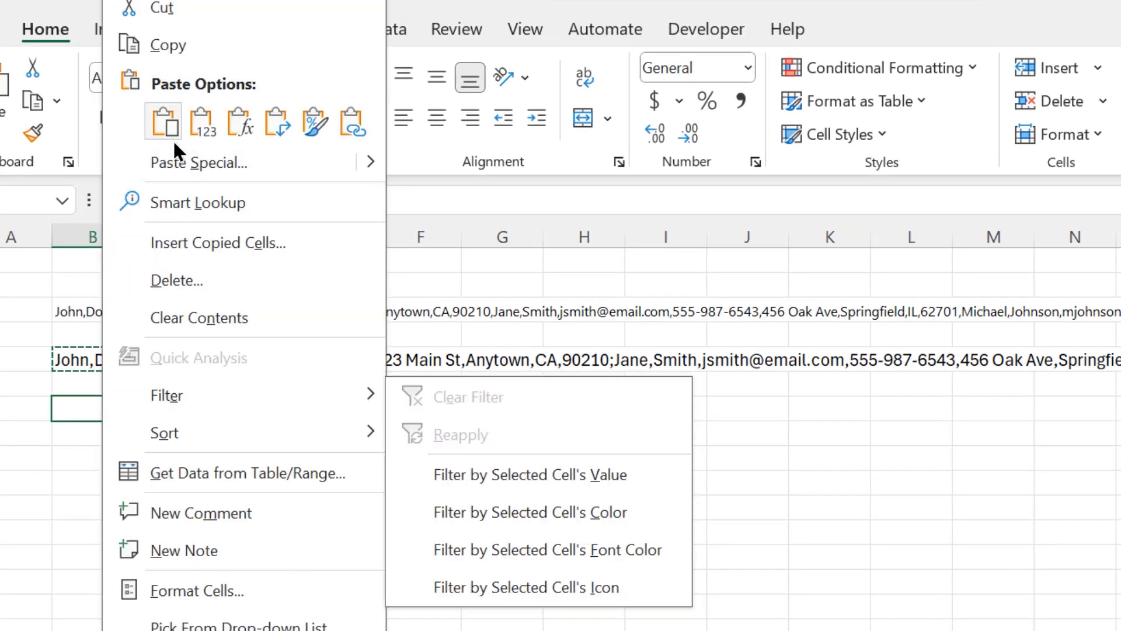
click(201, 122)
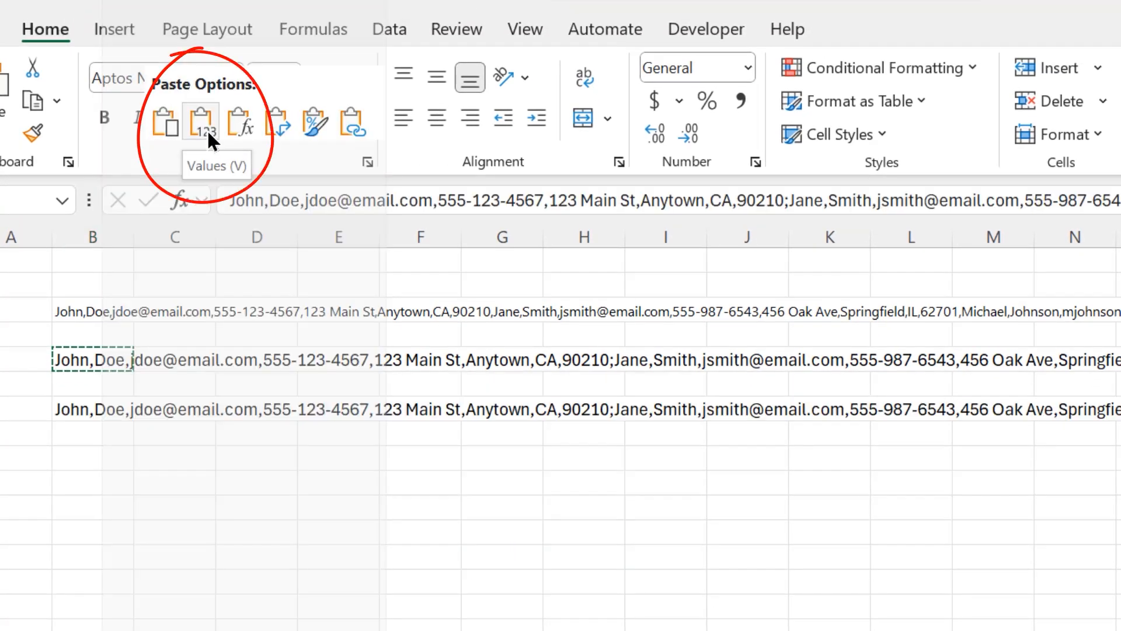
click(200, 119)
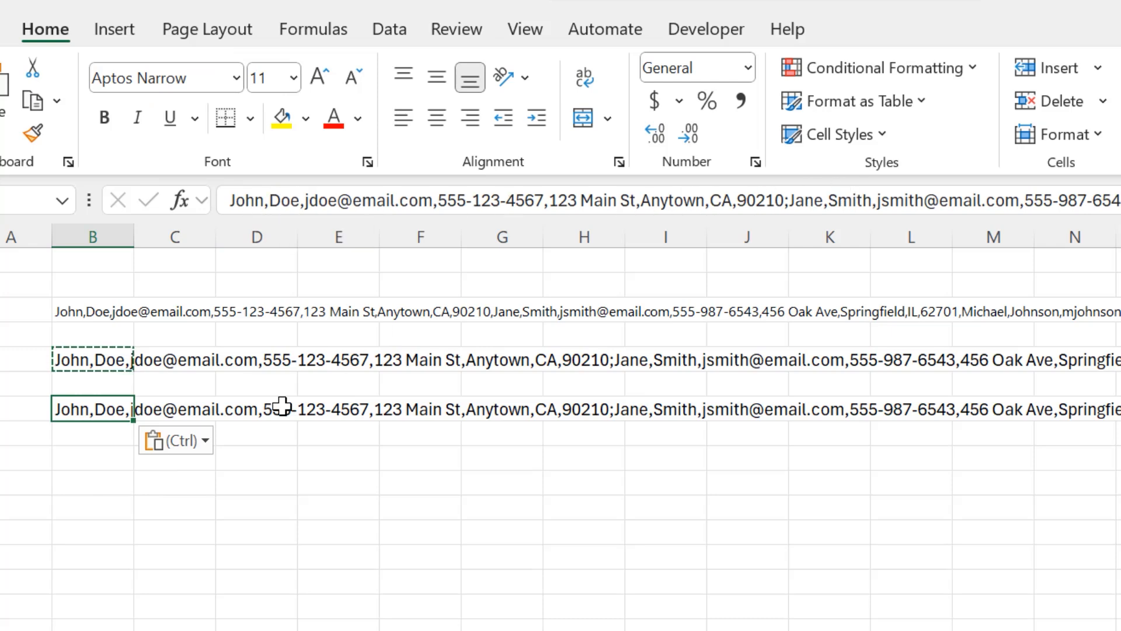
mouse_move(90, 507)
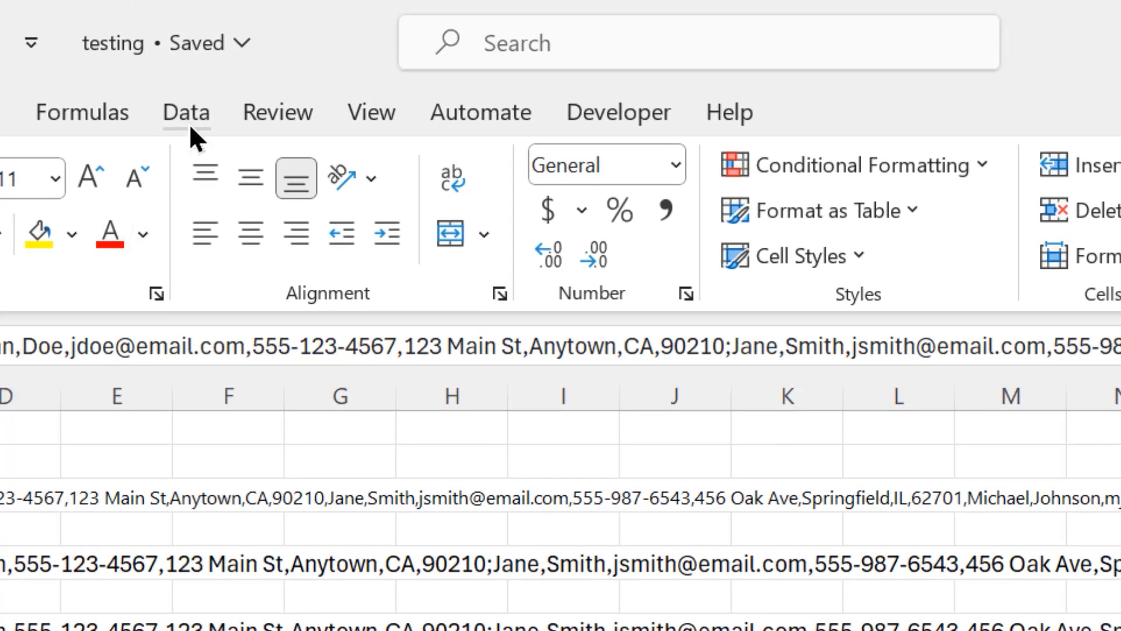
Run Text to Columns on B7, delimited by semicolon only, not comma or space
click(186, 112)
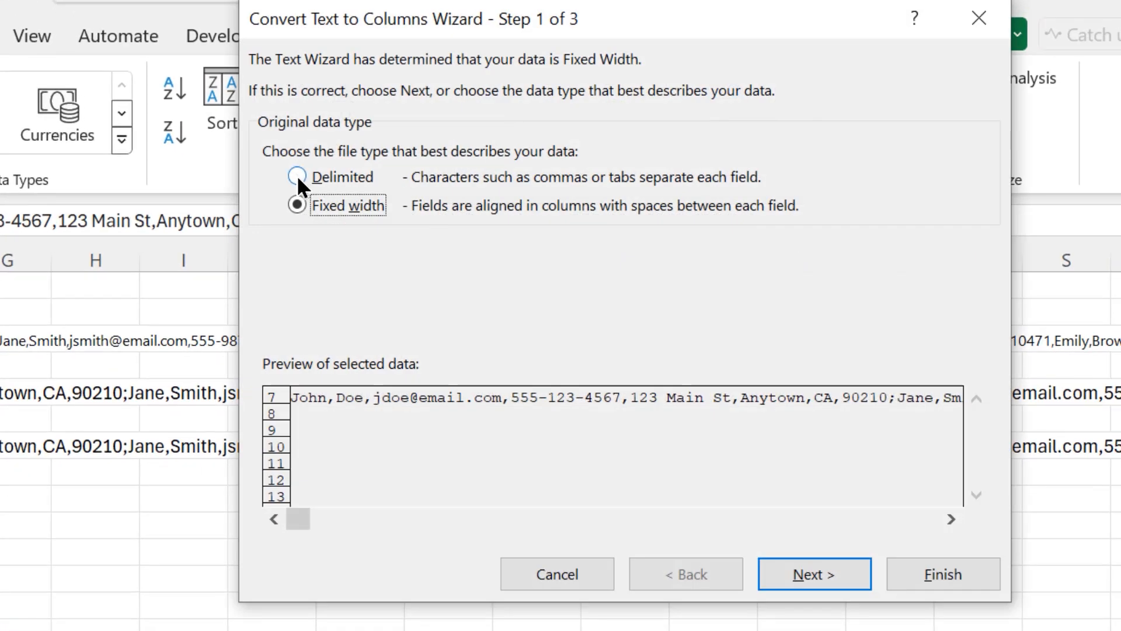
click(295, 177)
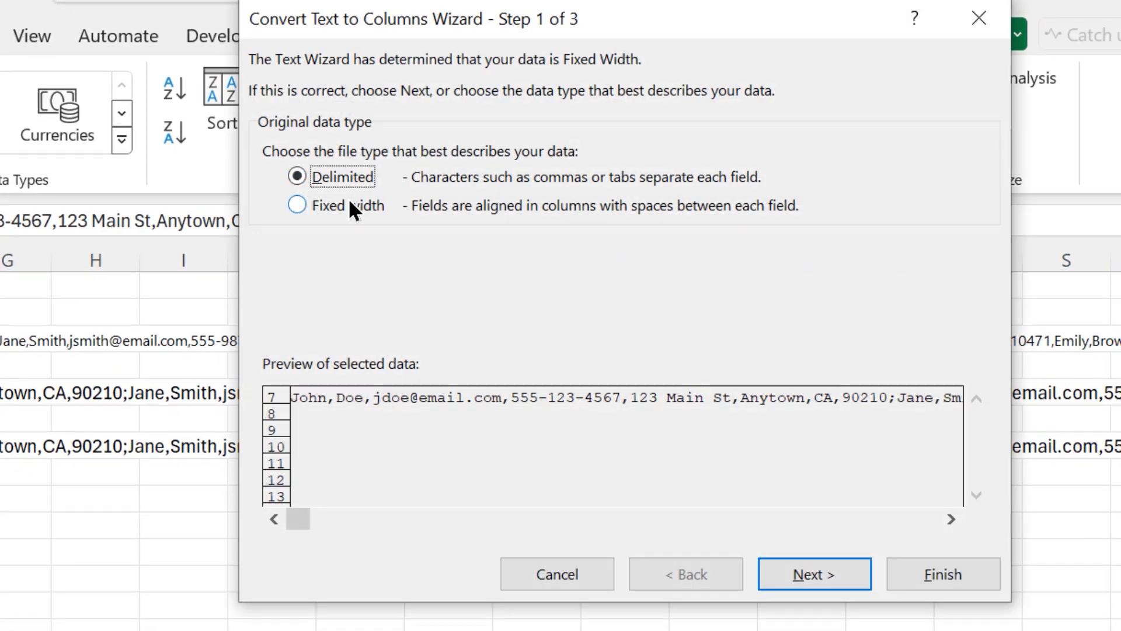
click(811, 574)
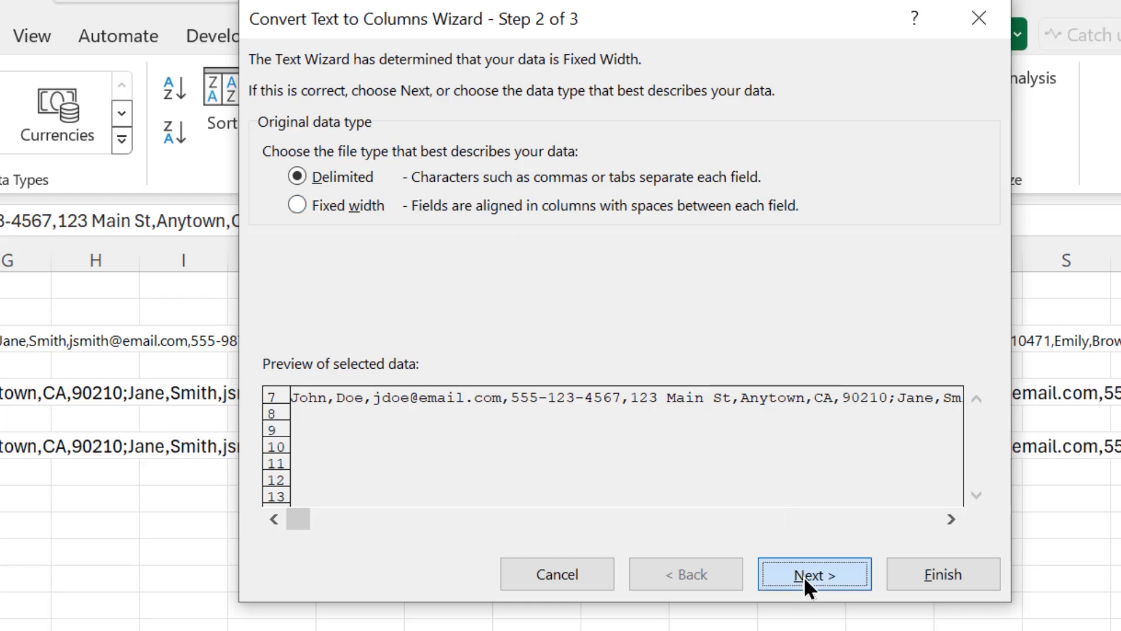
click(813, 575)
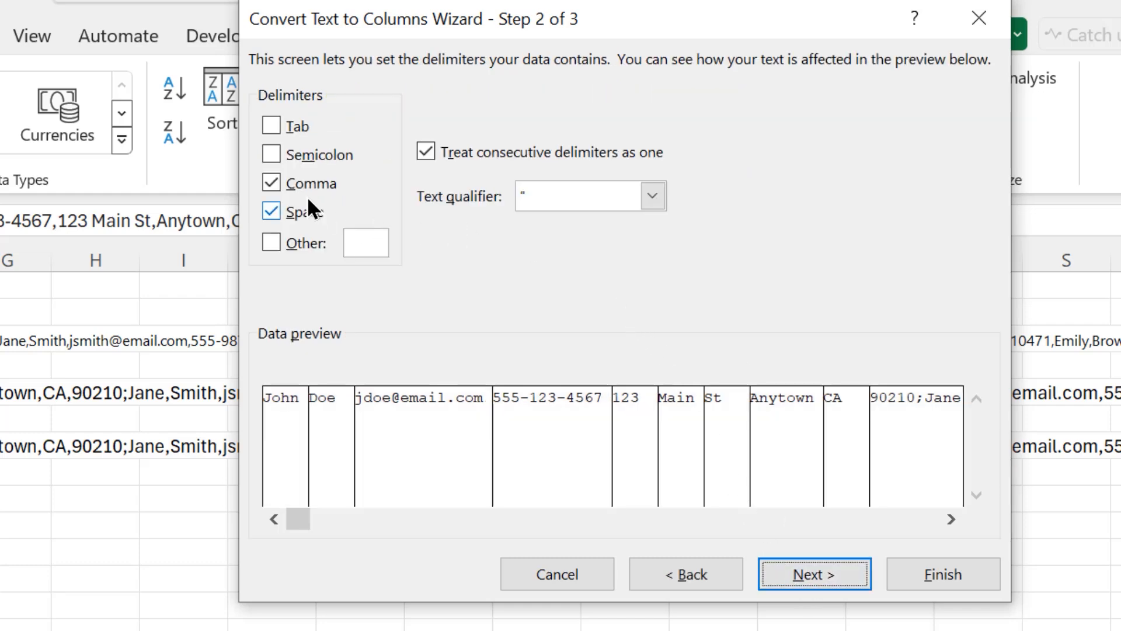
click(271, 212)
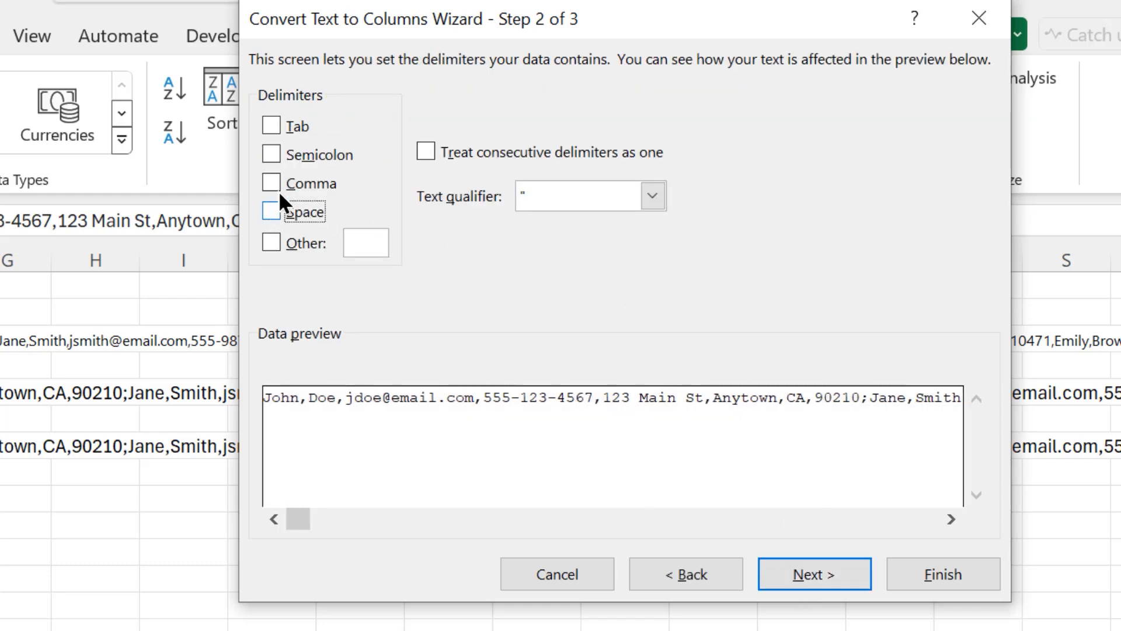
click(270, 154)
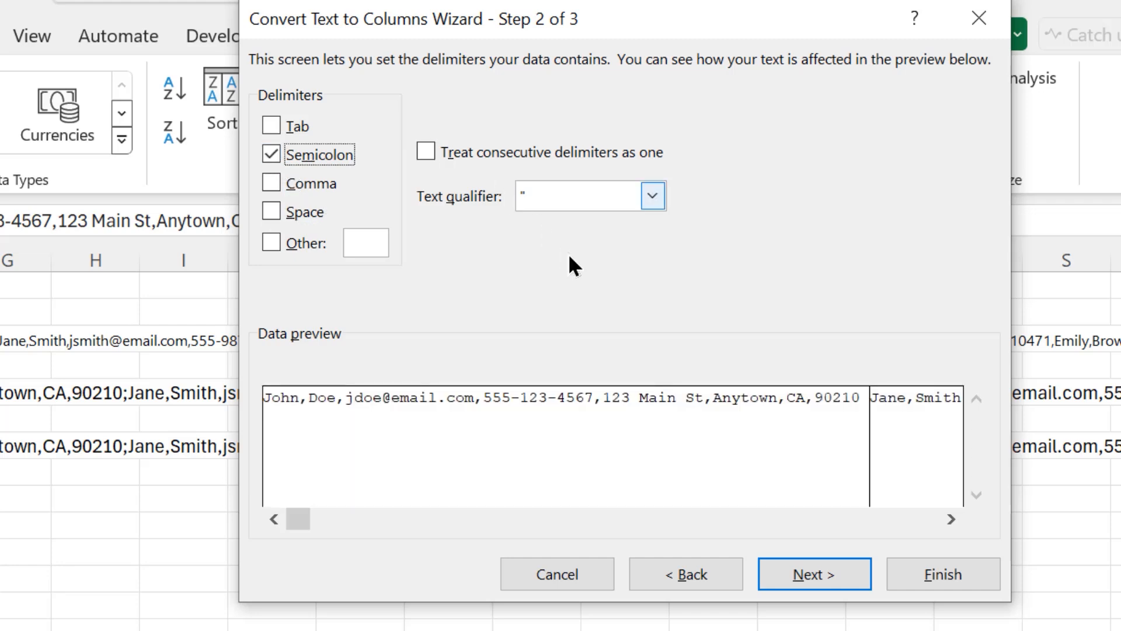
mouse_move(820, 588)
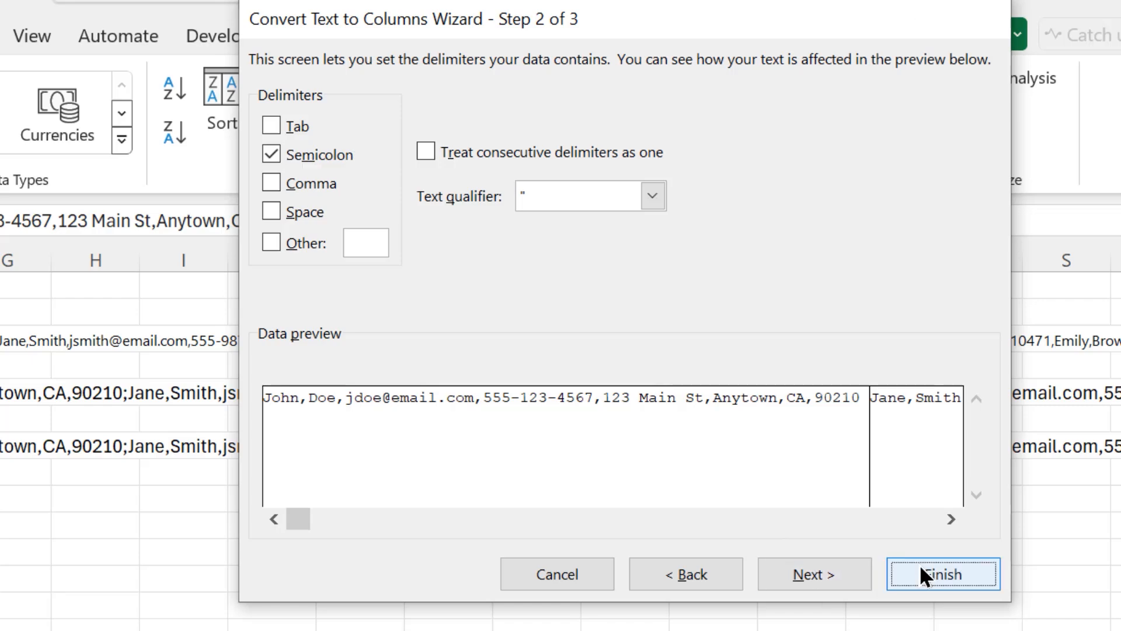
click(942, 590)
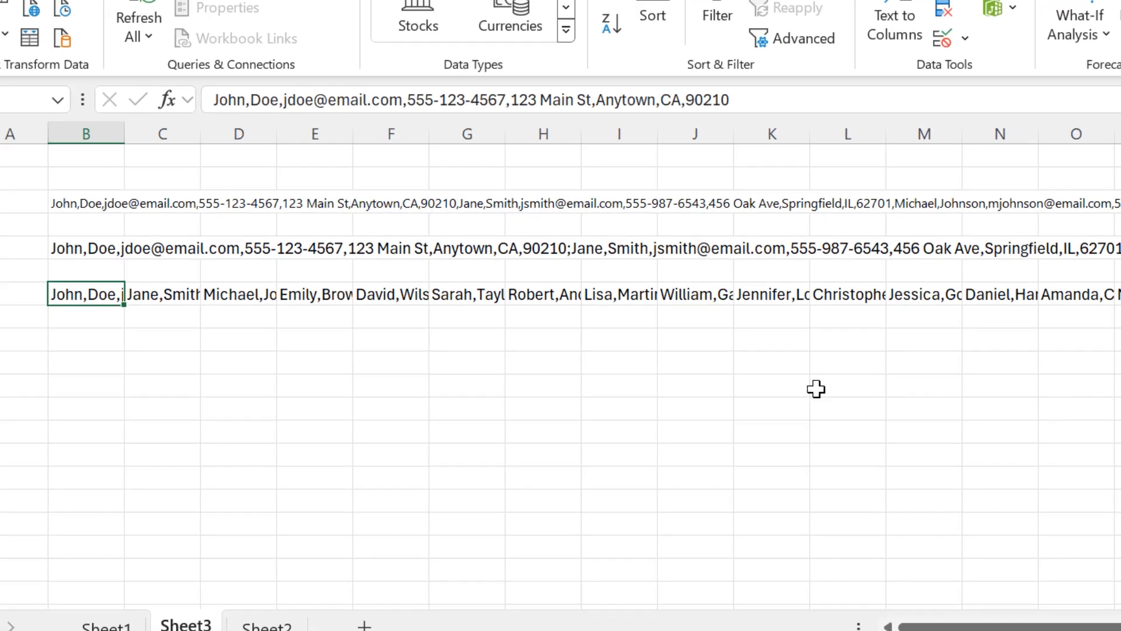
mouse_move(112, 294)
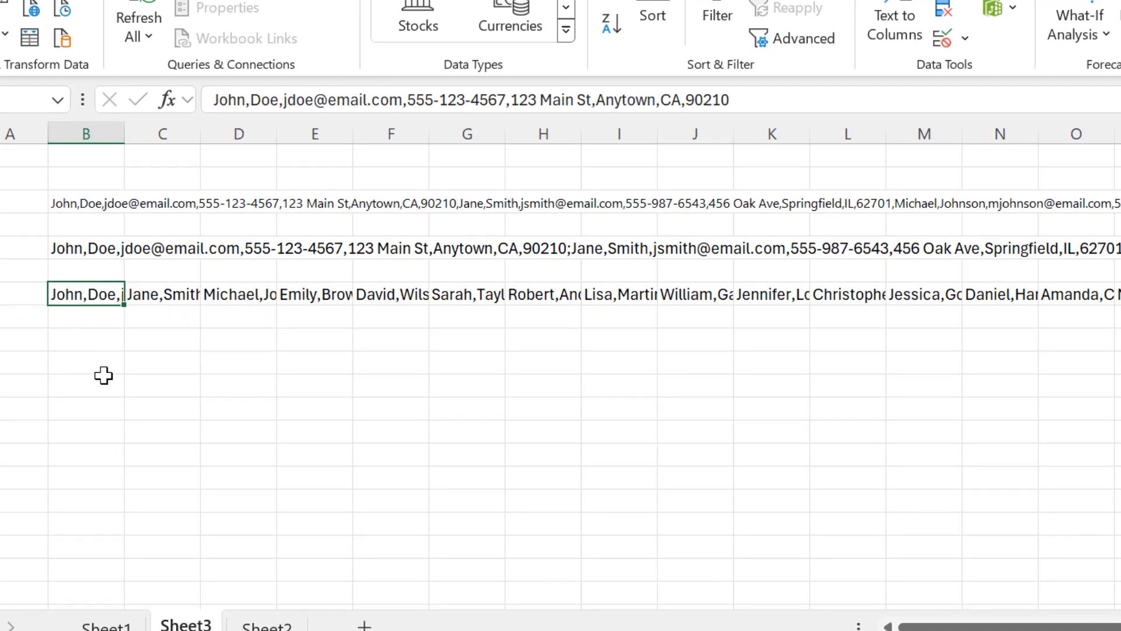
Check records in C7, D7, E7, then select and copy the row 7 records starting at B7
click(162, 362)
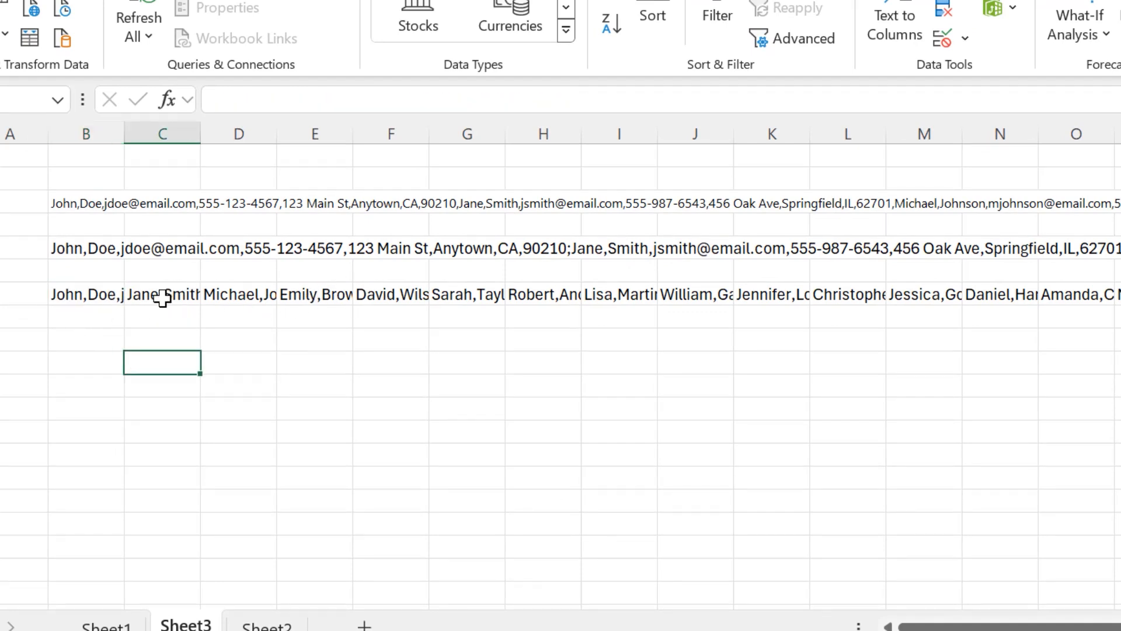
click(162, 294)
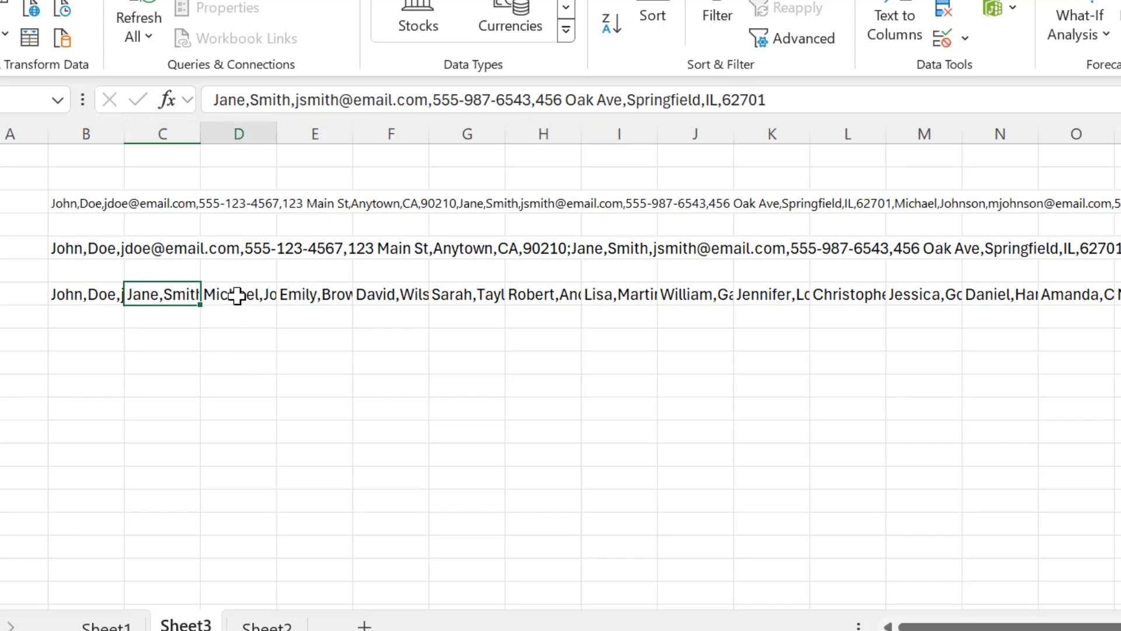
click(238, 295)
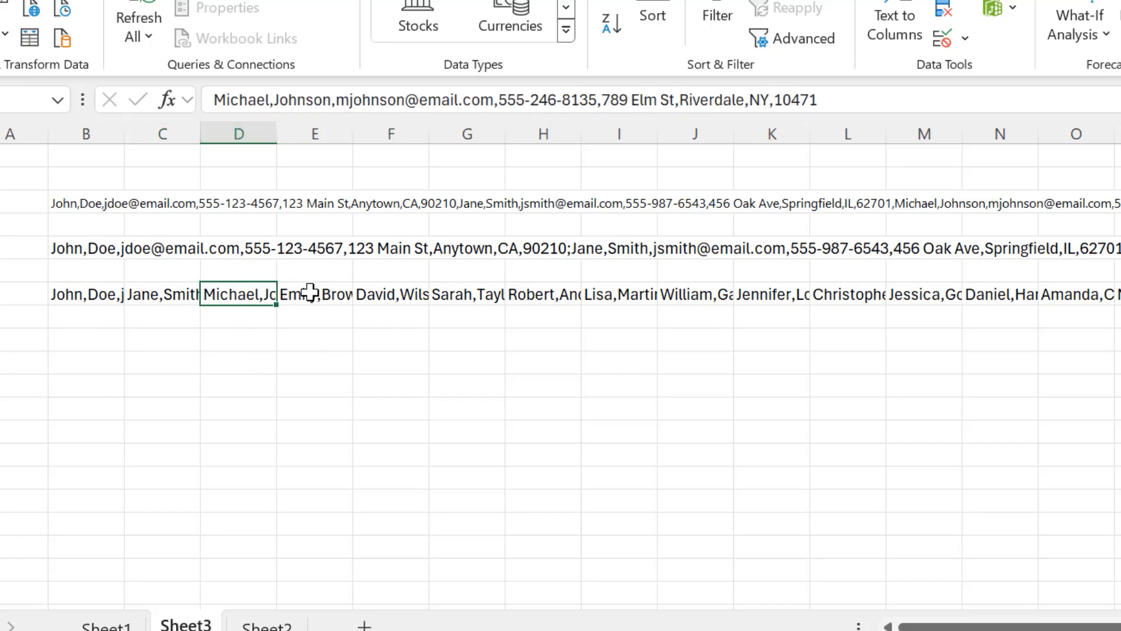
click(308, 295)
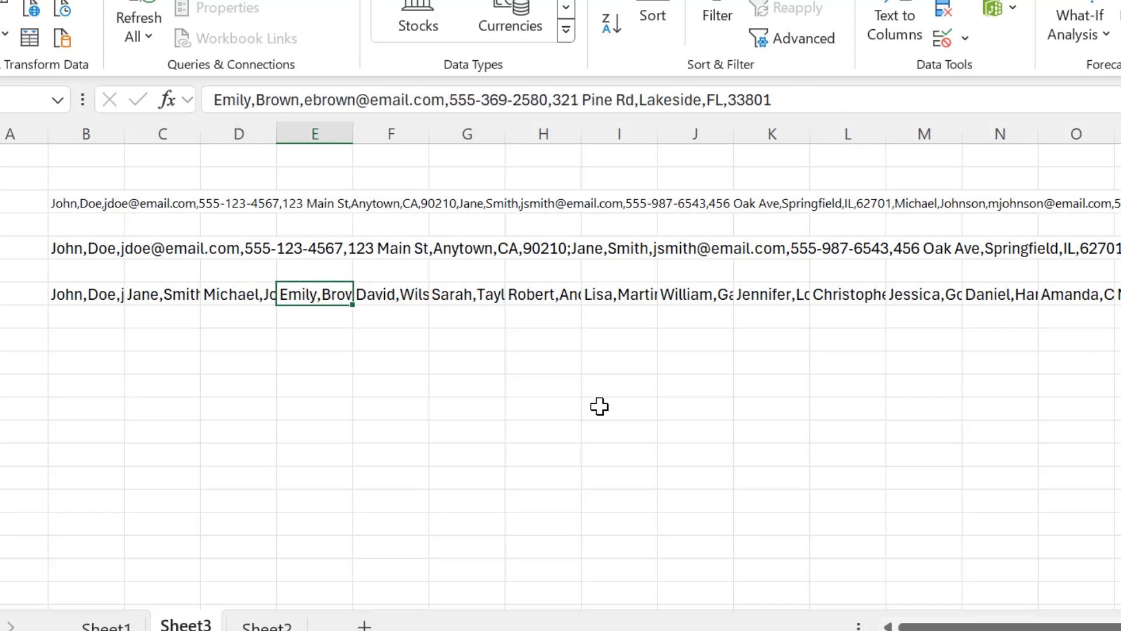
click(542, 407)
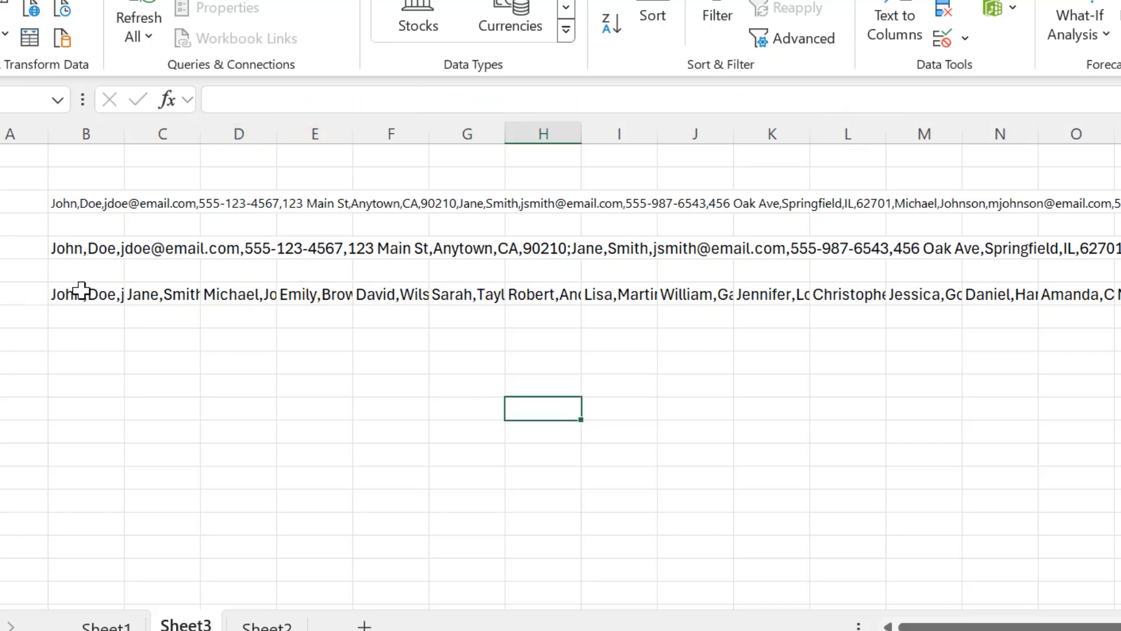
click(86, 293)
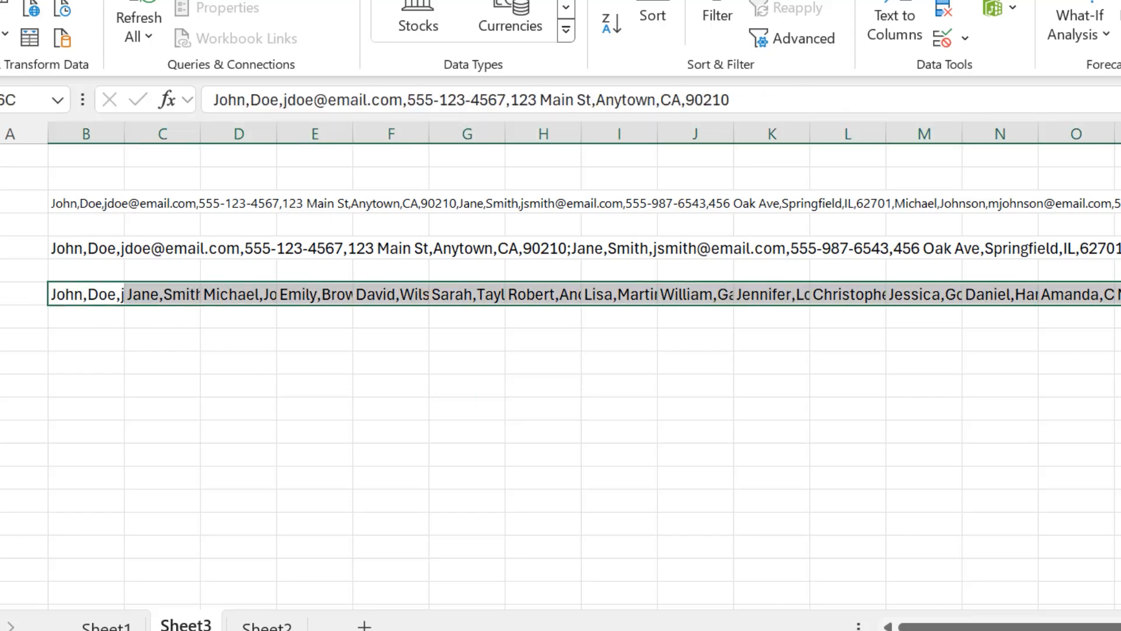
scroll(right, 3)
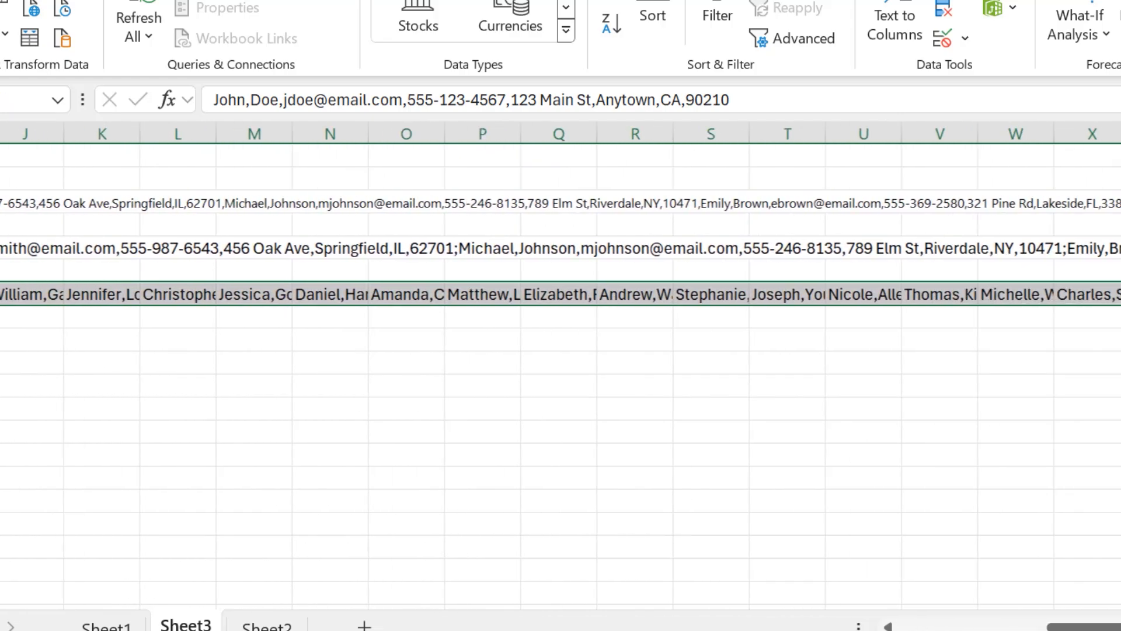
scroll(right, 3)
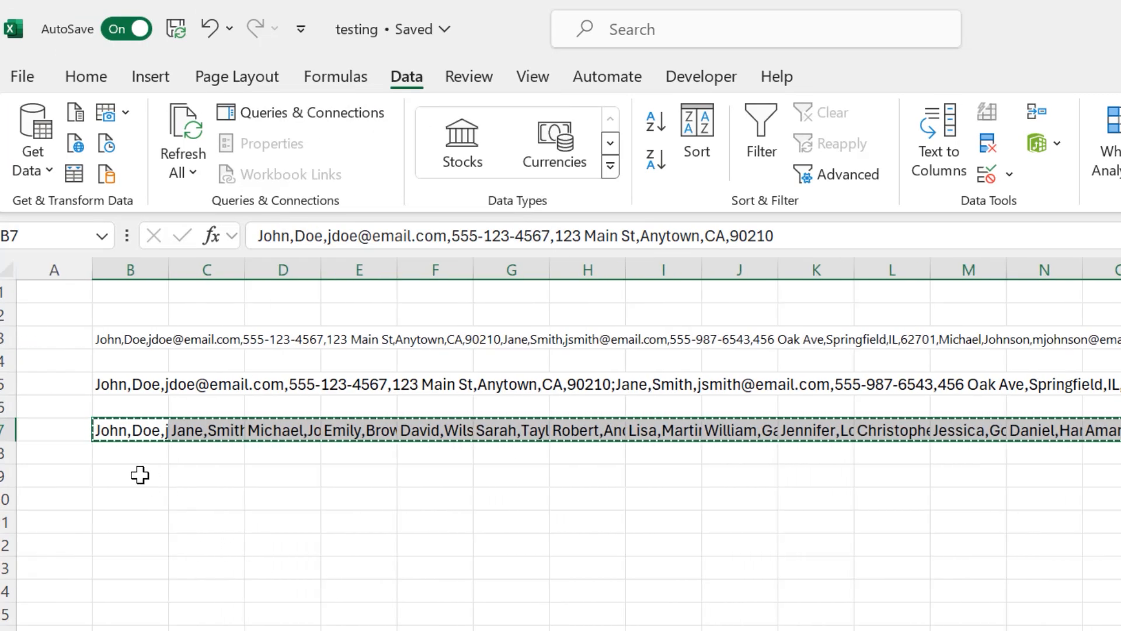
Paste the copied row into B9 with Paste Special Transpose
click(127, 475)
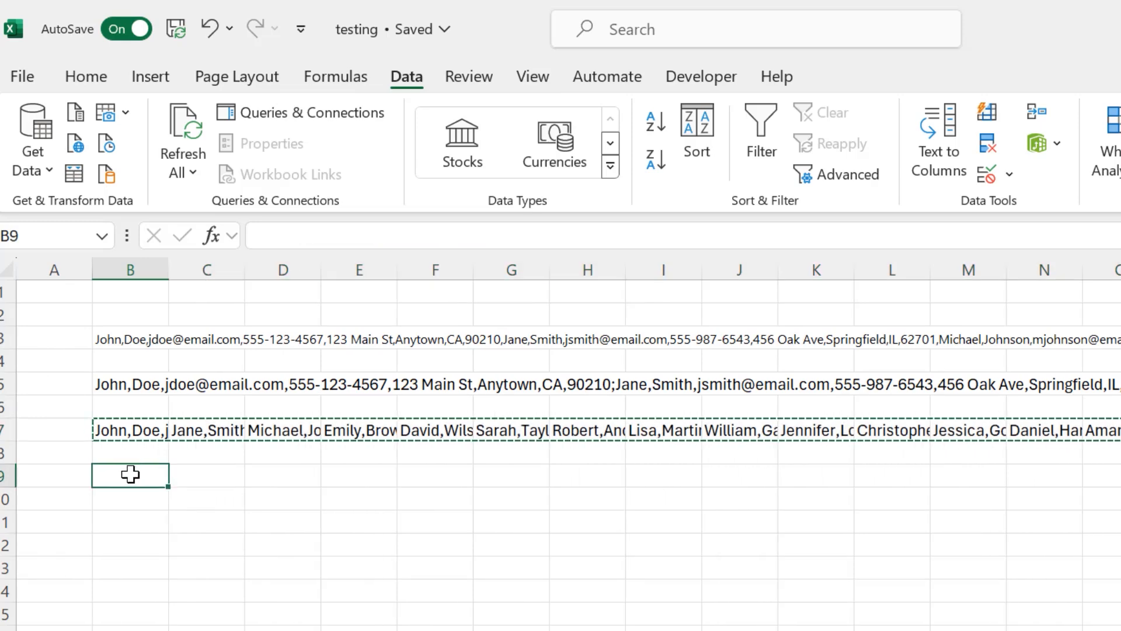
right_click(127, 475)
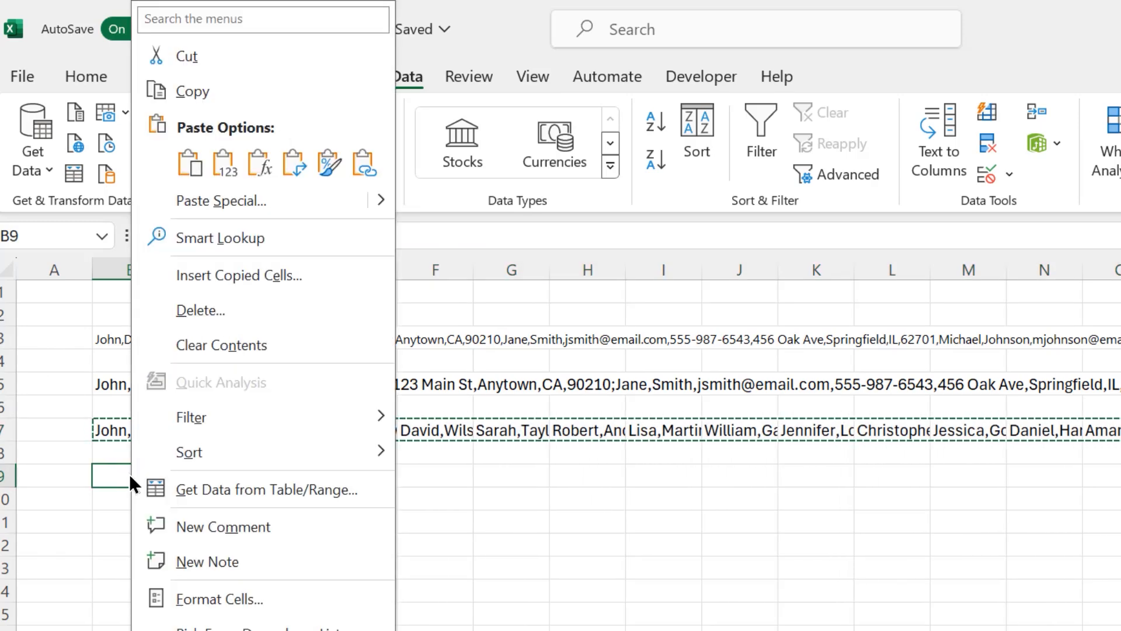
mouse_move(278, 211)
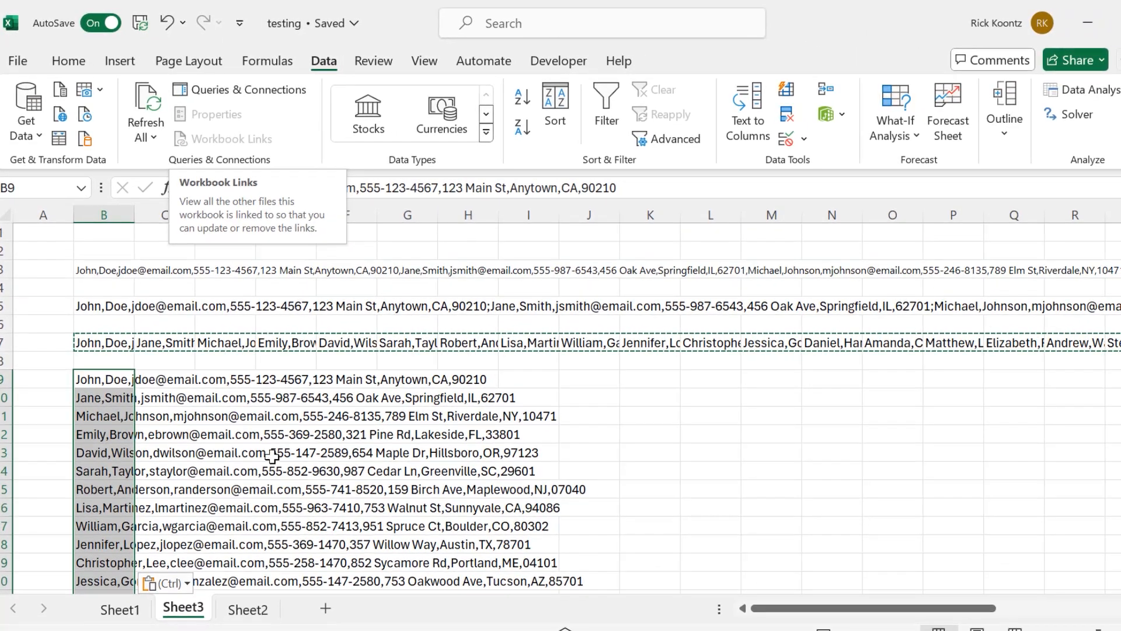
mouse_move(657, 343)
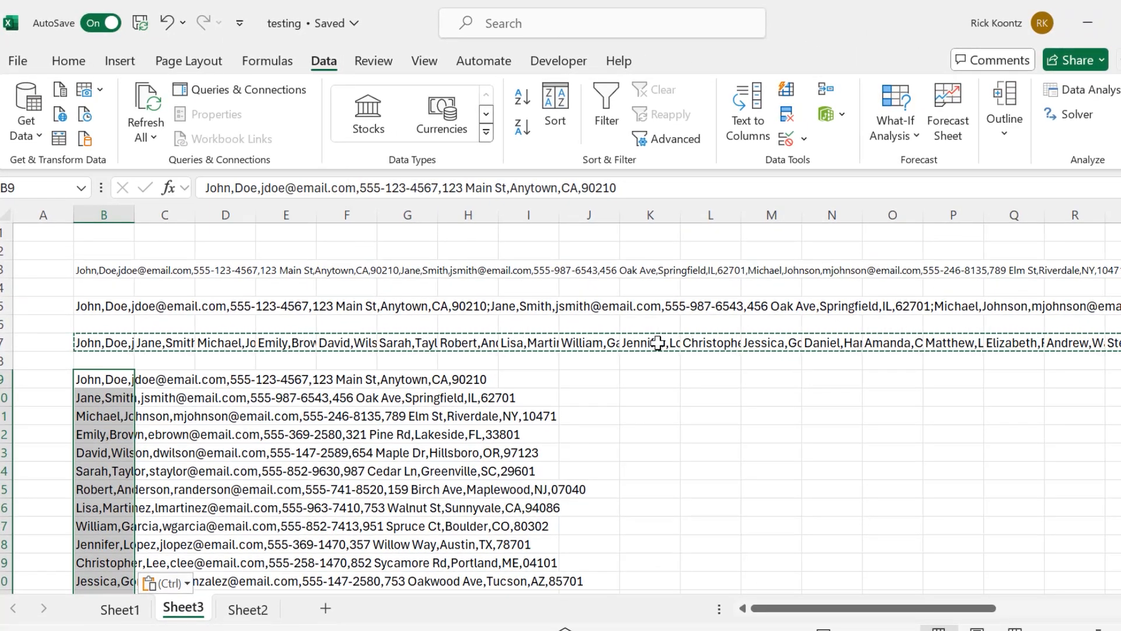
scroll(down, 3)
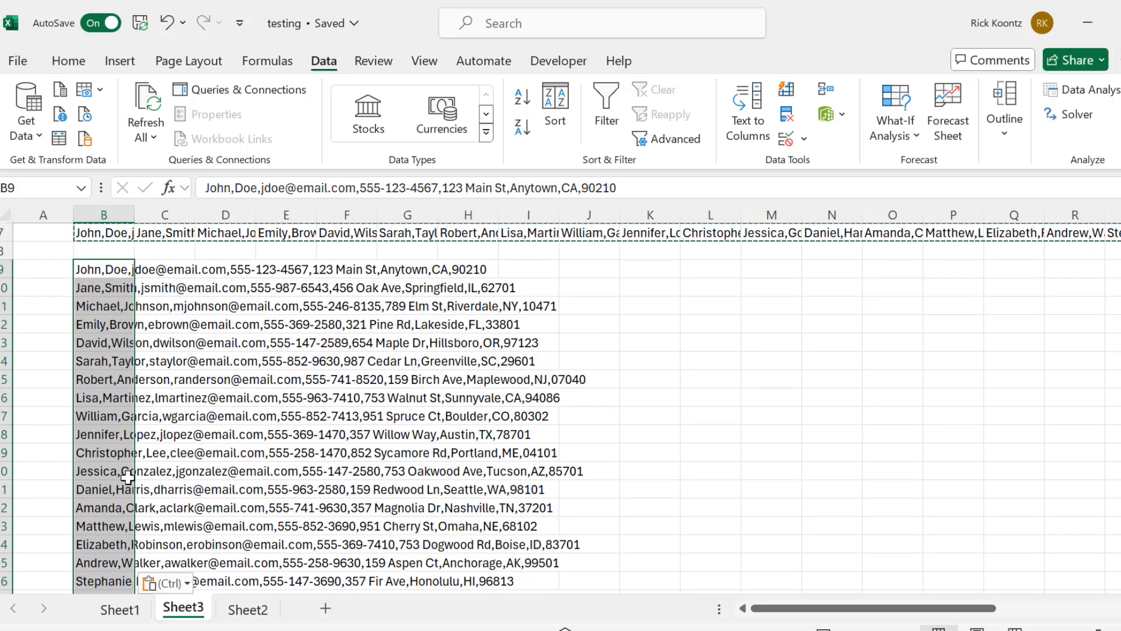
mouse_move(143, 434)
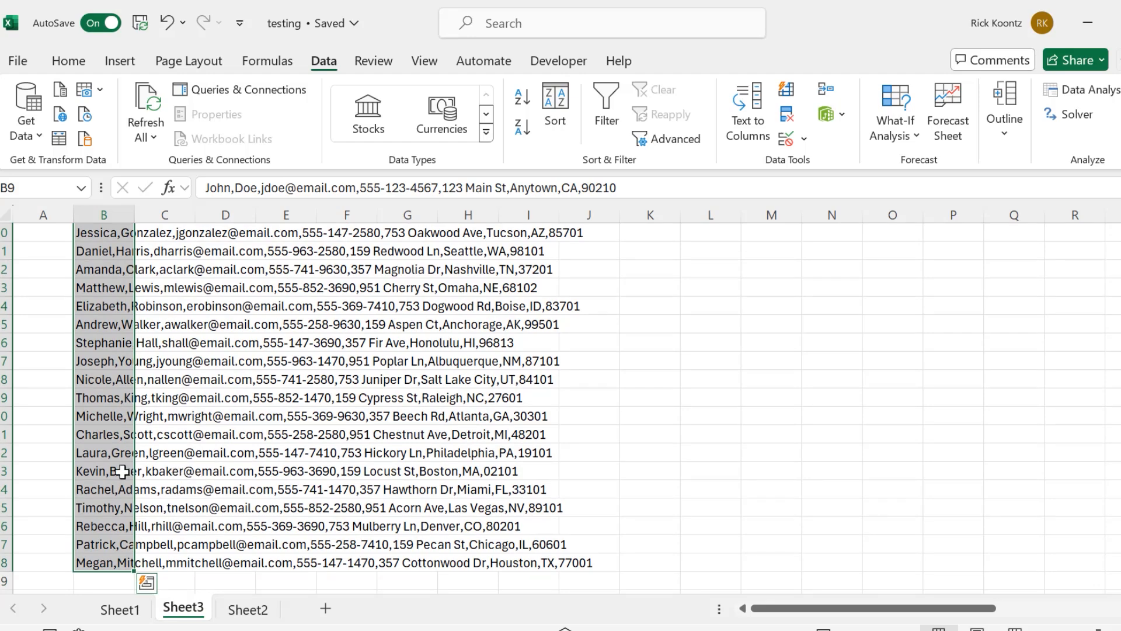
Run Text to Columns on B9:B38, delimited by comma instead of semicolon
scroll(up, 3)
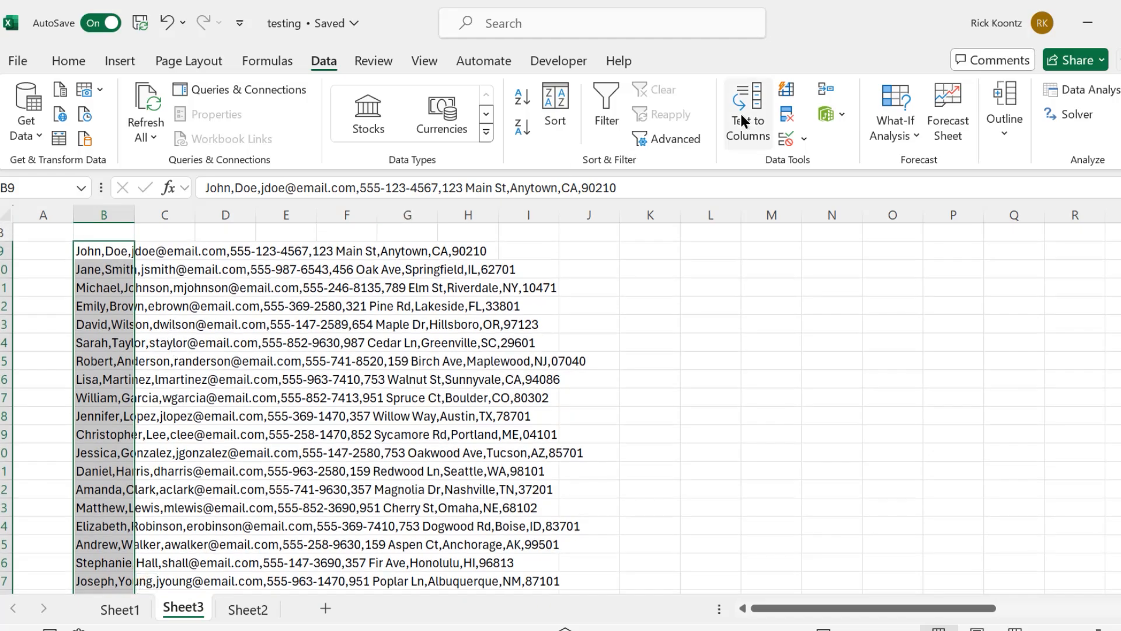
click(747, 109)
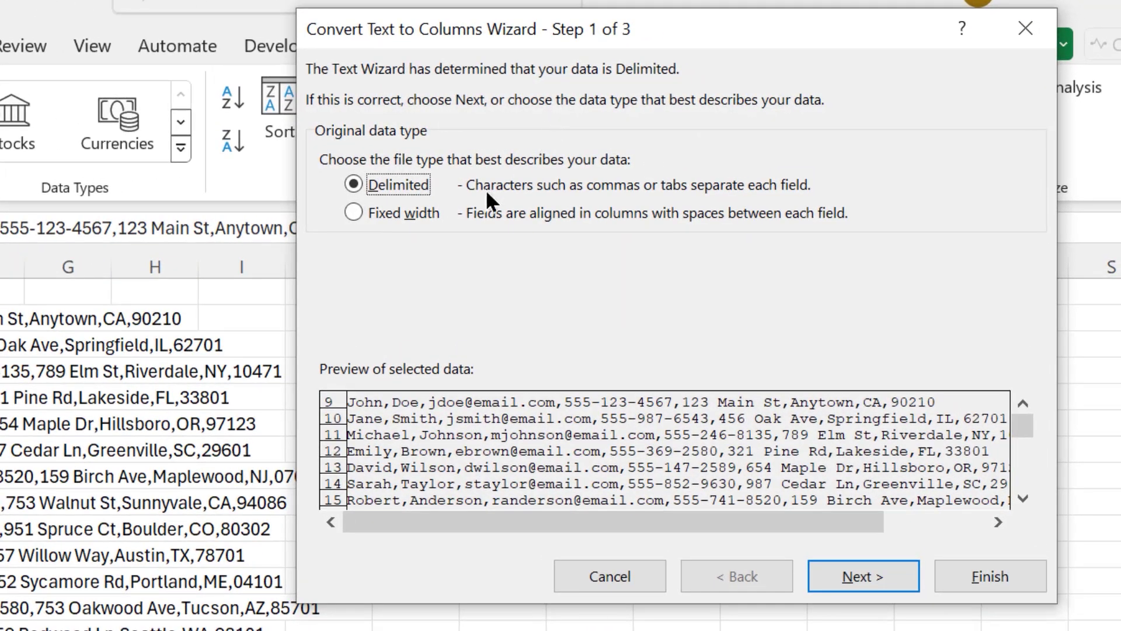
mouse_move(579, 338)
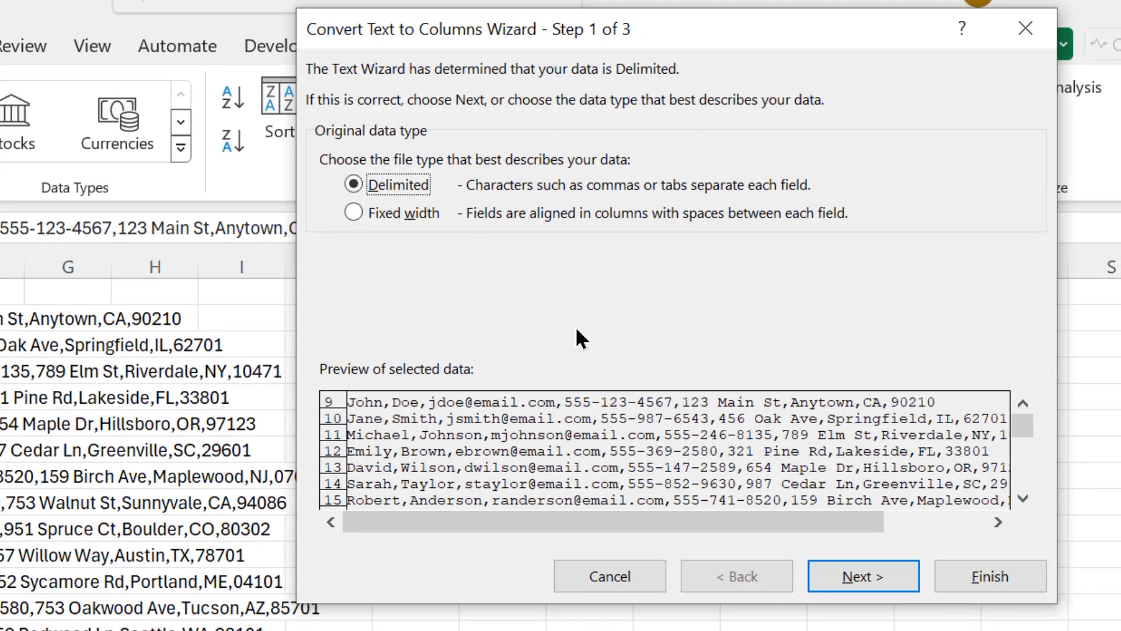
click(863, 576)
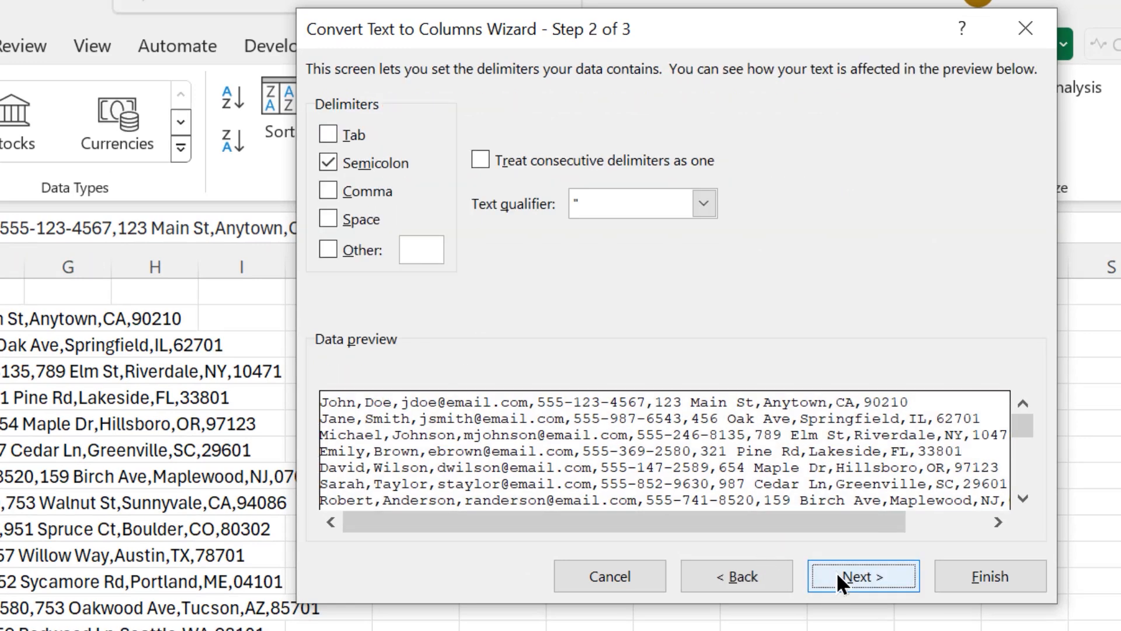
click(328, 162)
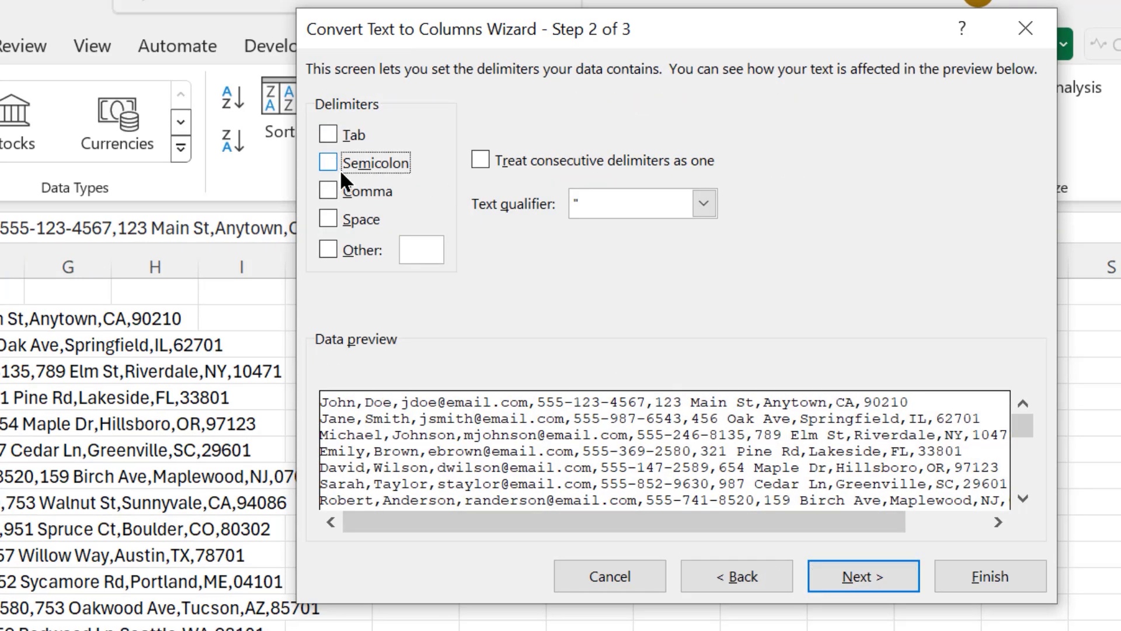
click(328, 191)
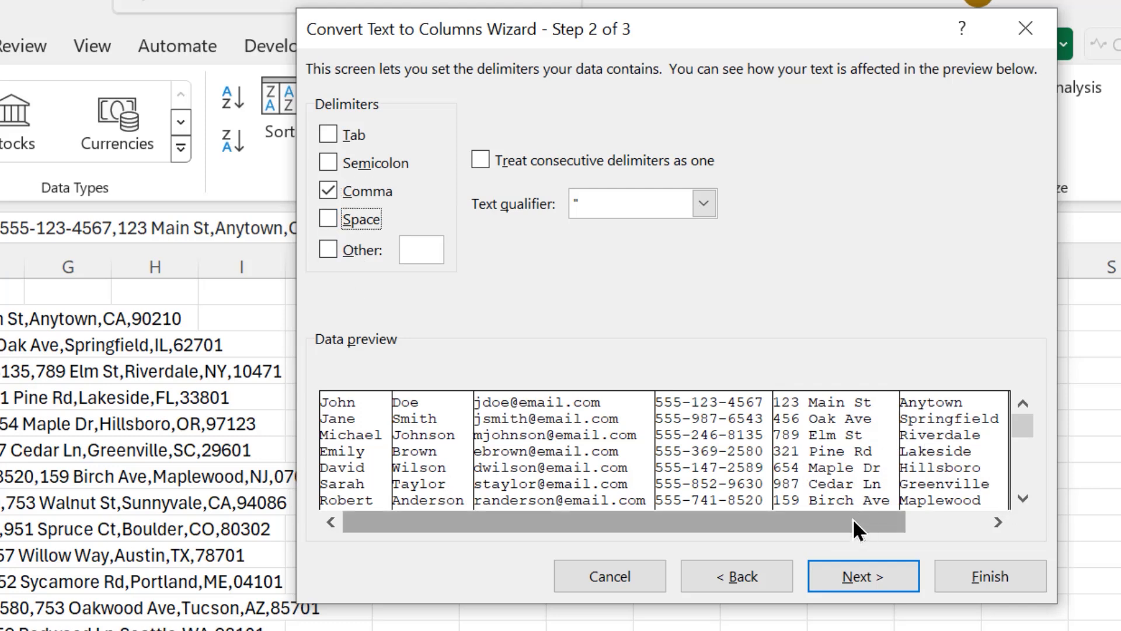
mouse_move(942, 604)
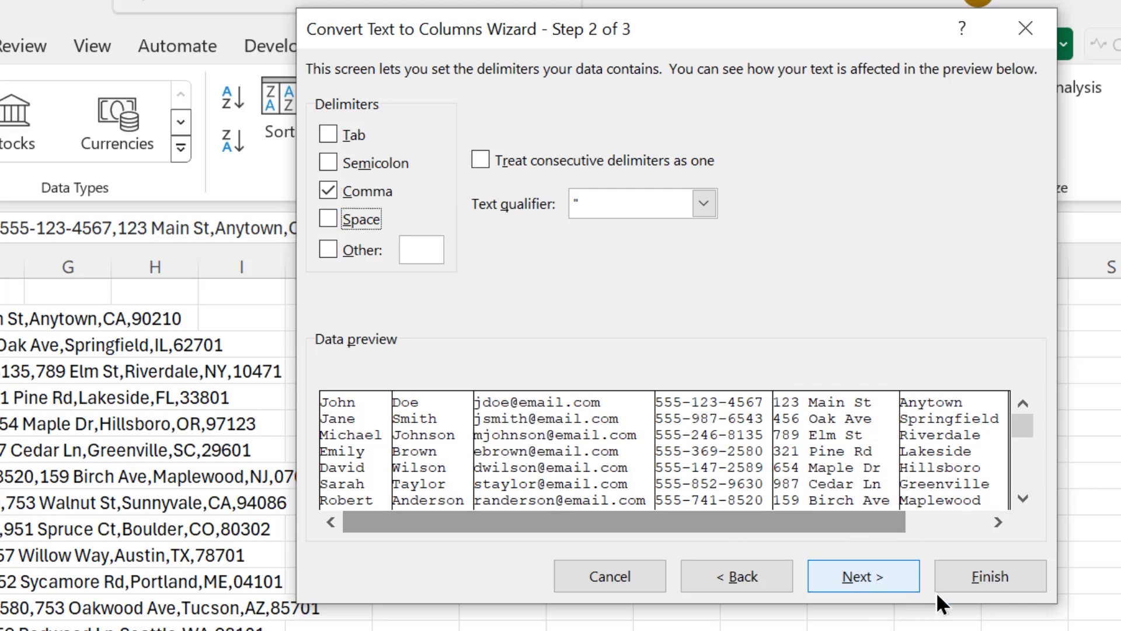
click(988, 592)
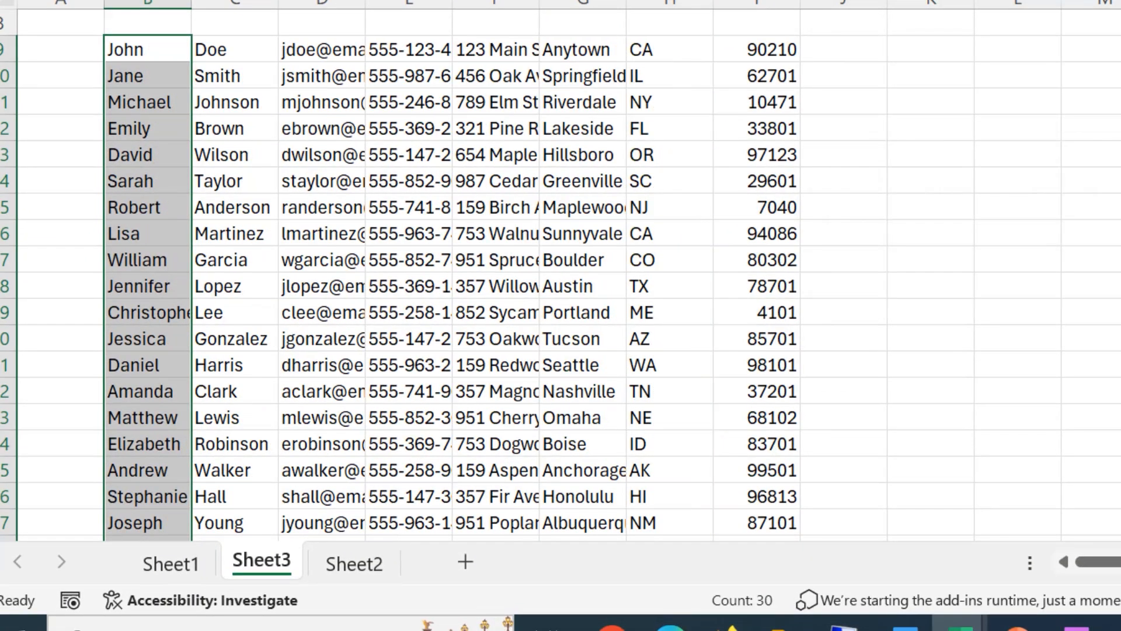
mouse_move(200, 75)
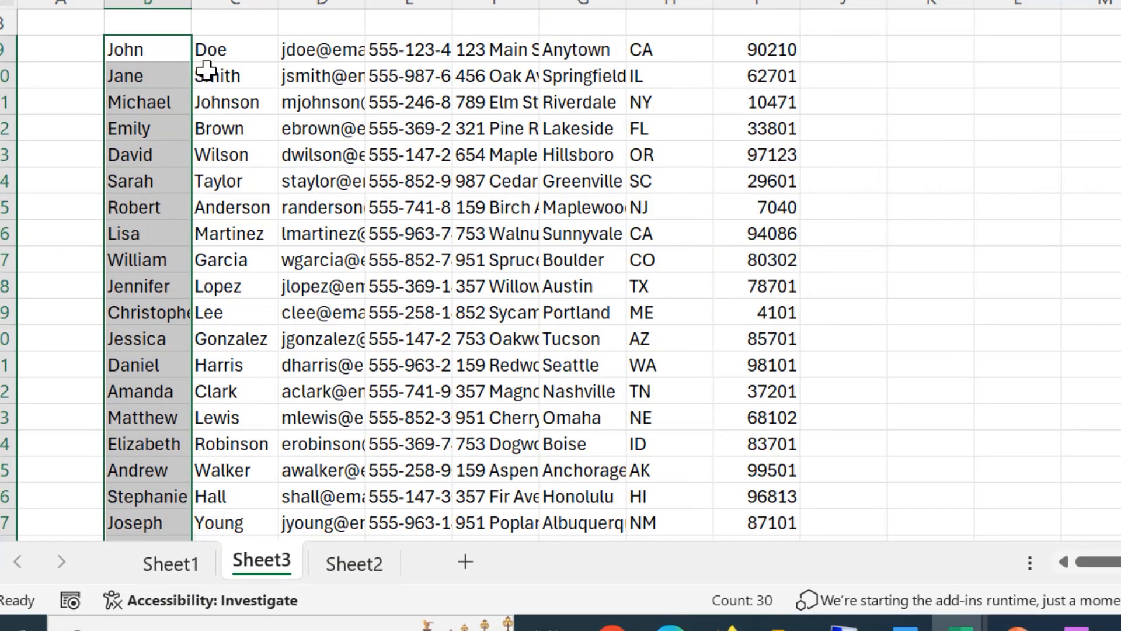
mouse_move(833, 254)
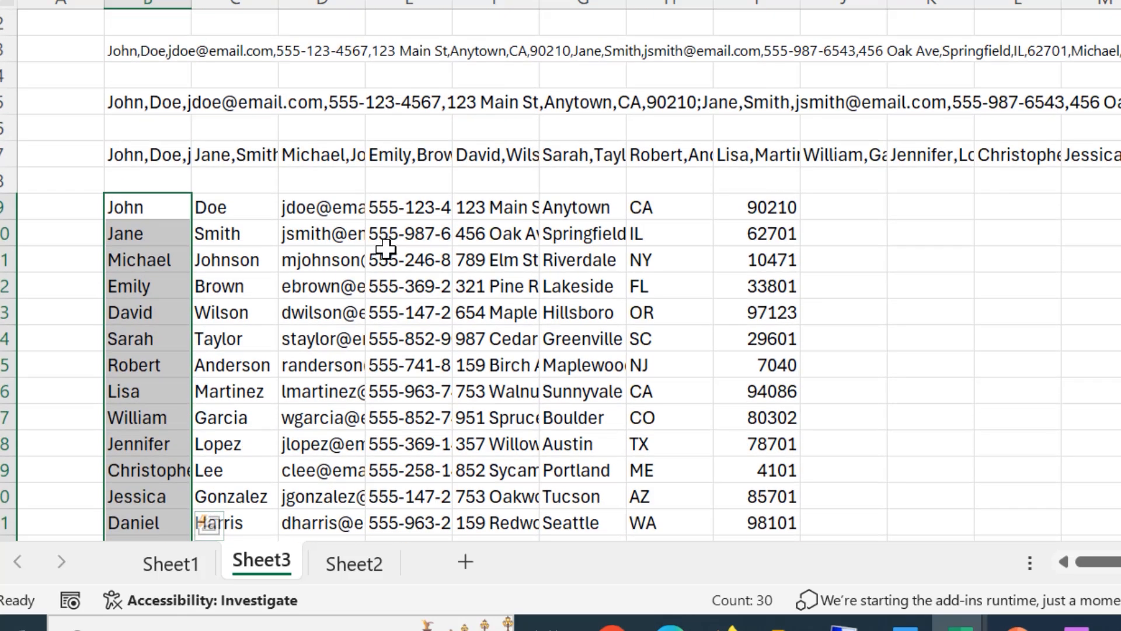
click(145, 100)
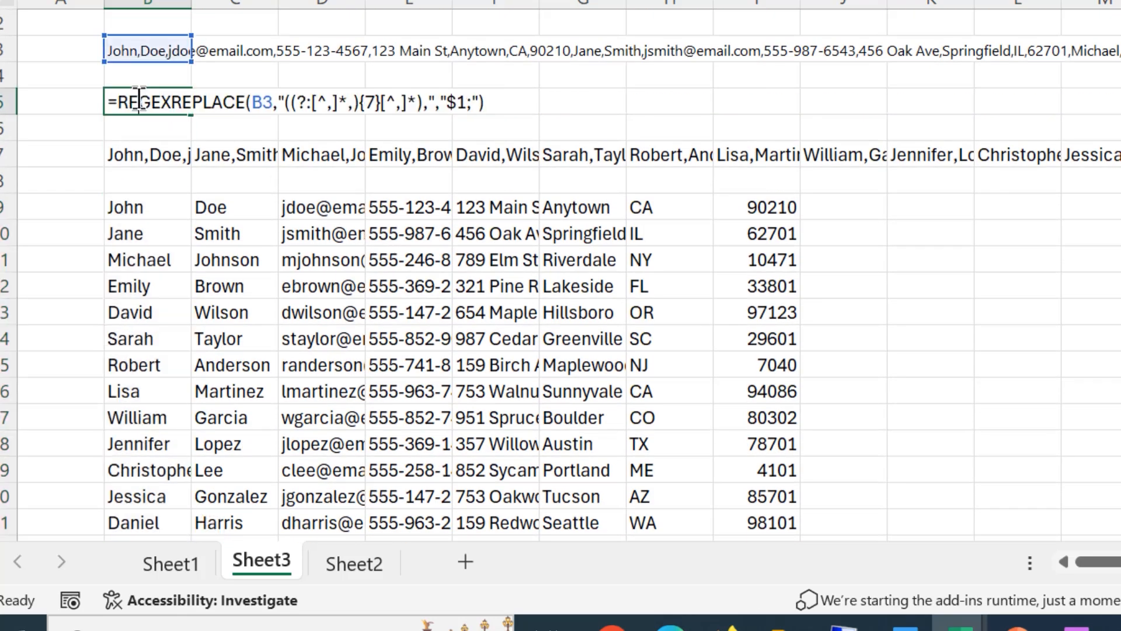